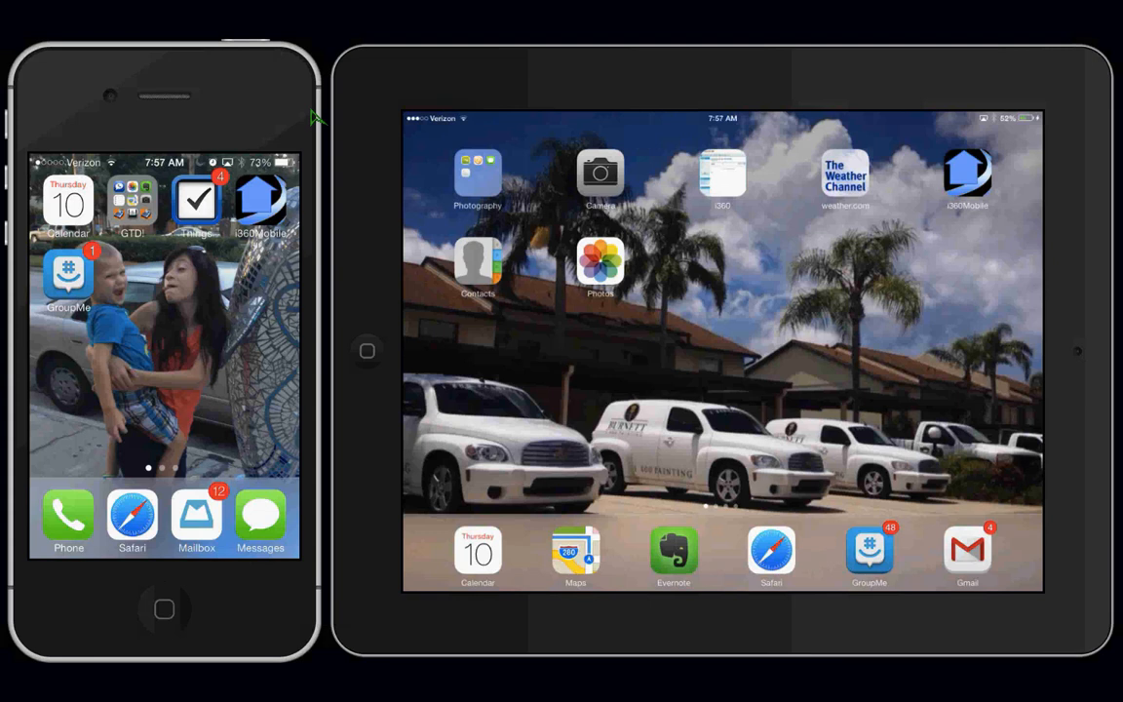
mouse_move(5, 270)
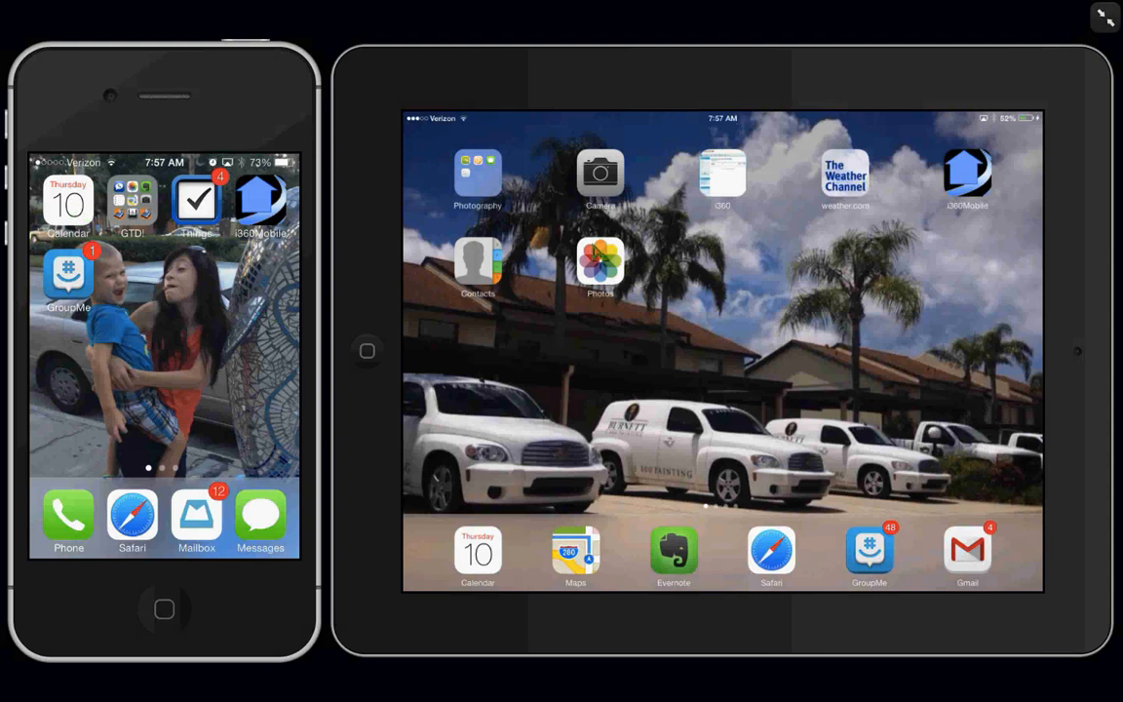
mouse_move(388, 345)
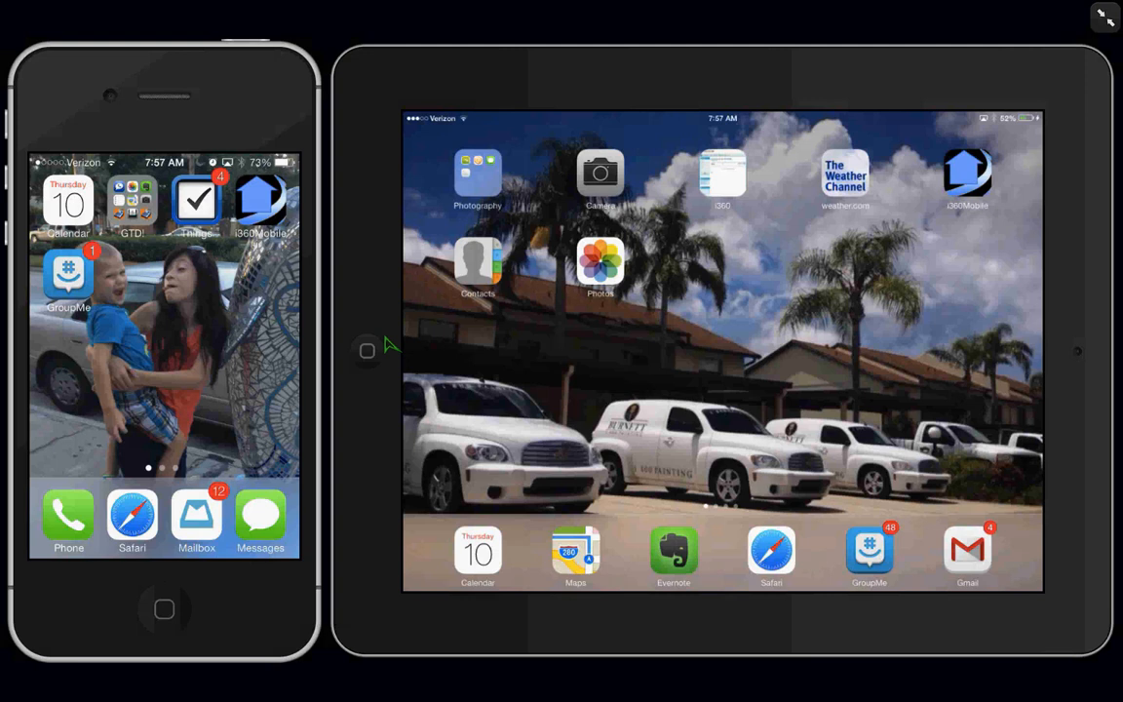
mouse_move(374, 270)
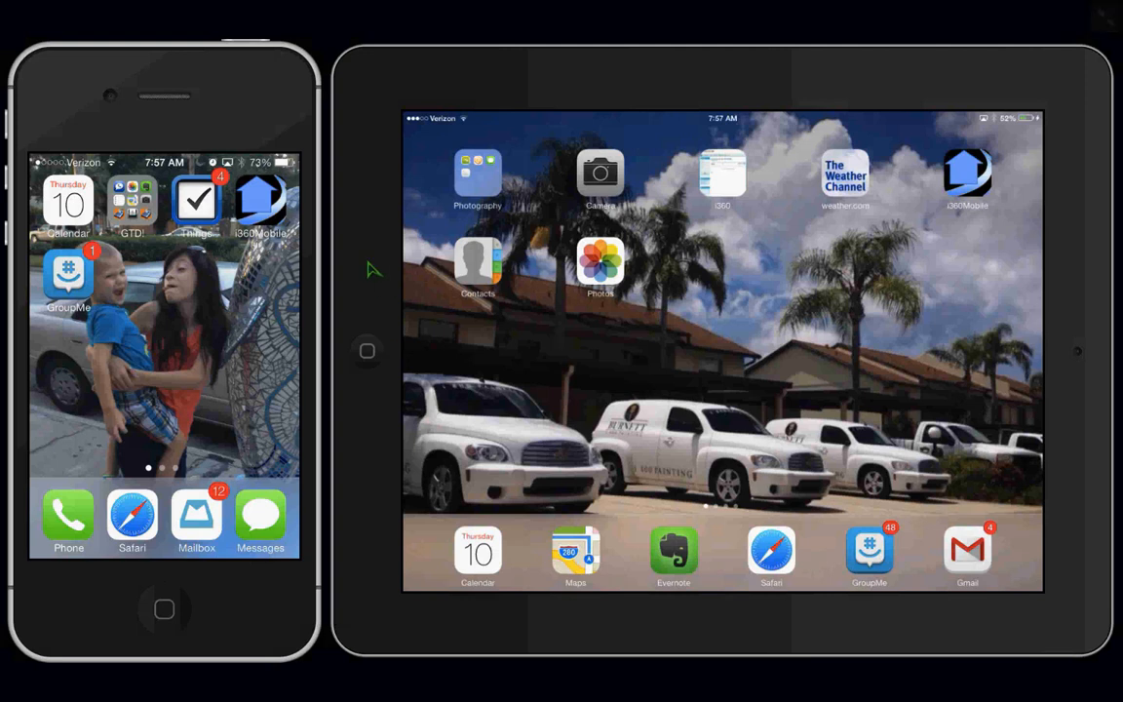
mouse_move(626, 314)
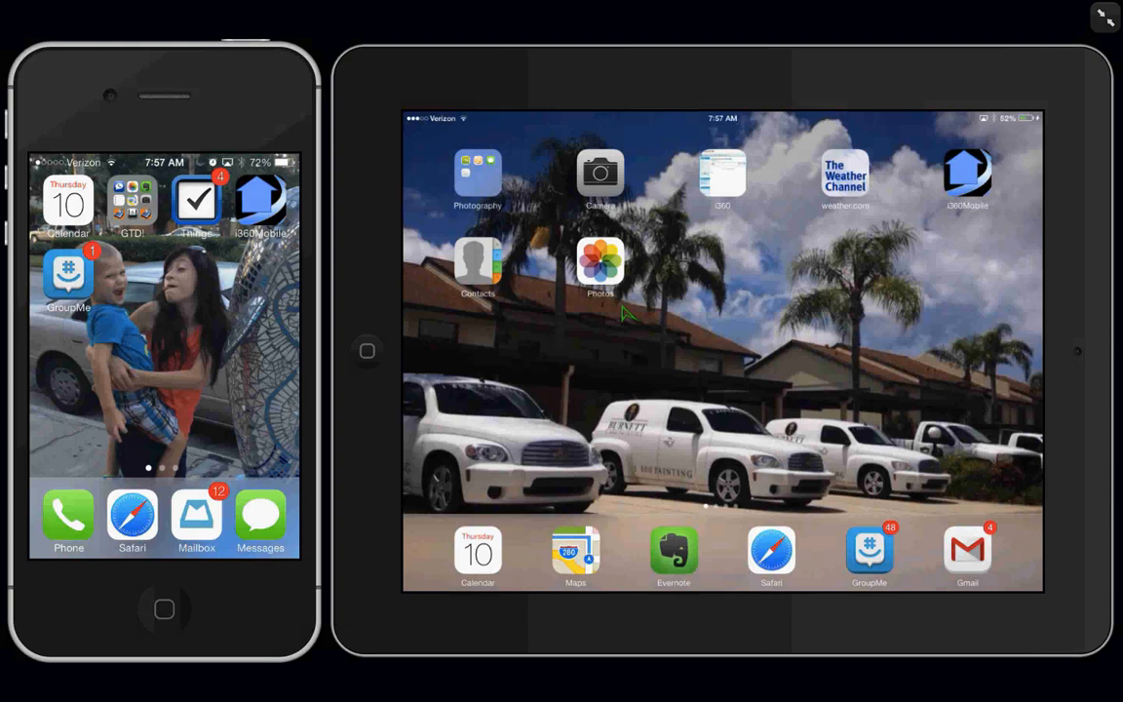
mouse_move(232, 413)
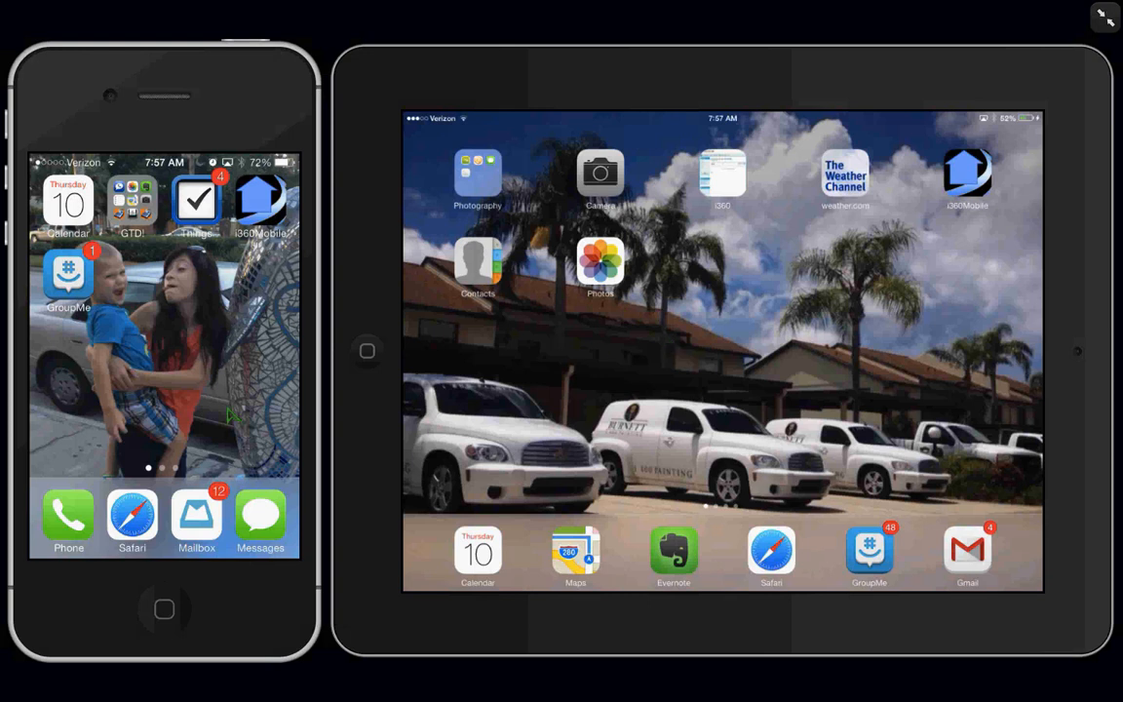
mouse_move(146, 476)
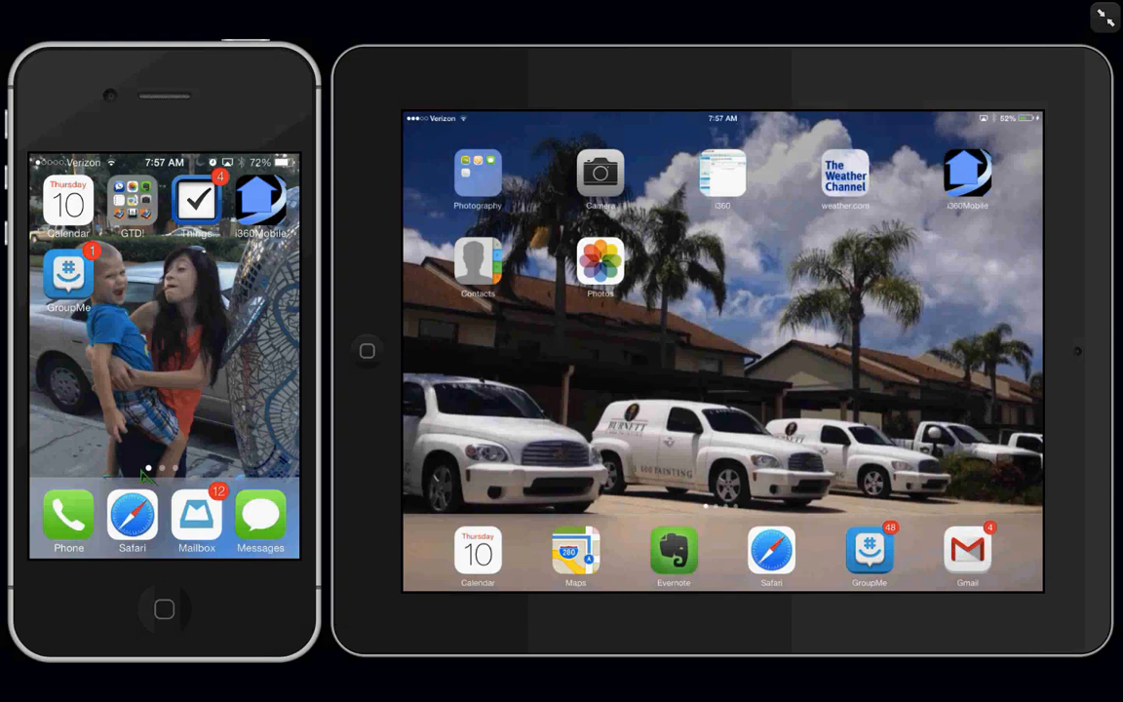
mouse_move(181, 476)
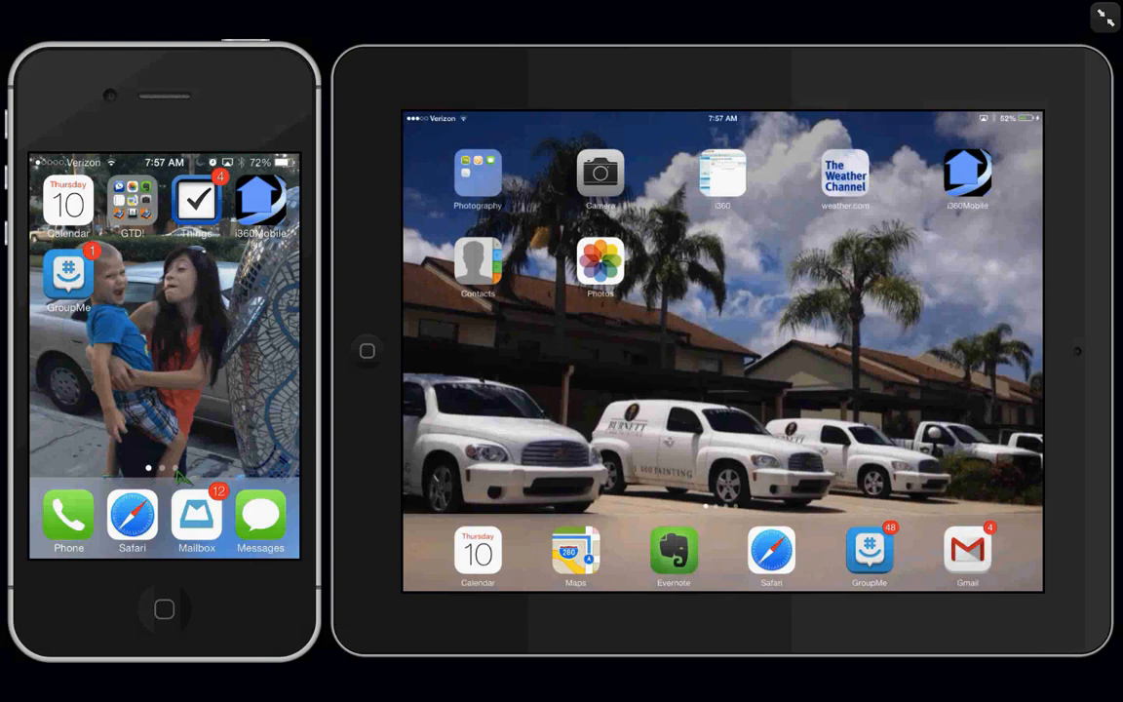
mouse_move(166, 477)
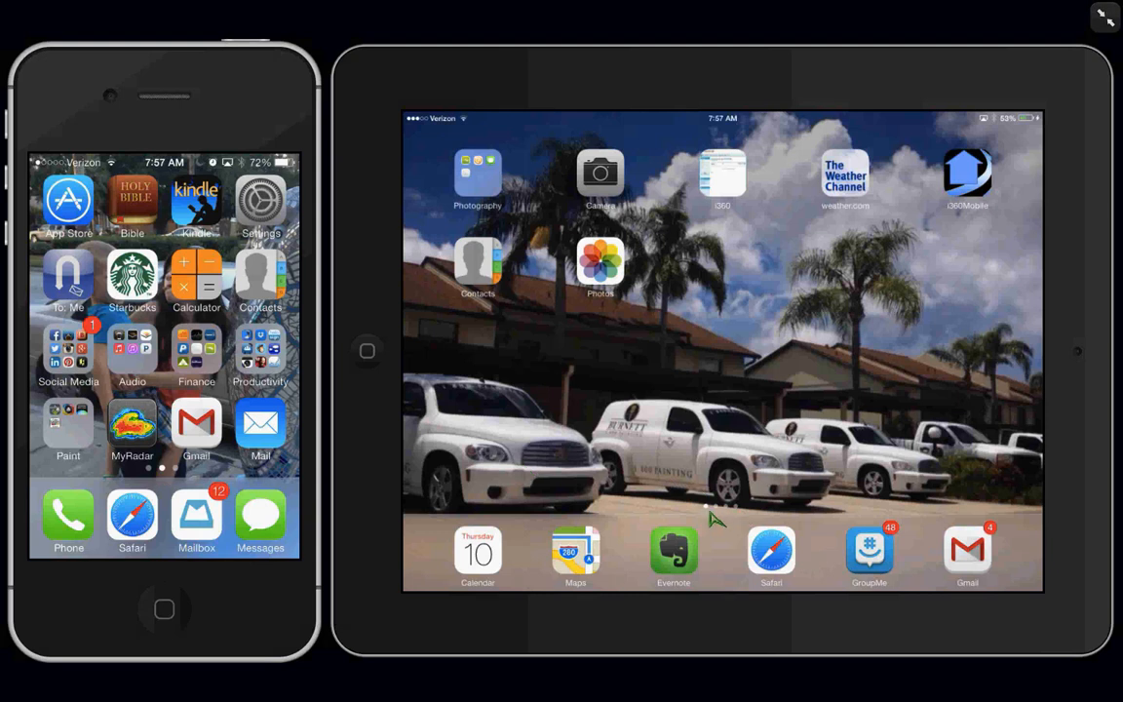
Step: Scroll left through the home screen pages to reach the iPad's first page
scroll("left", 3)
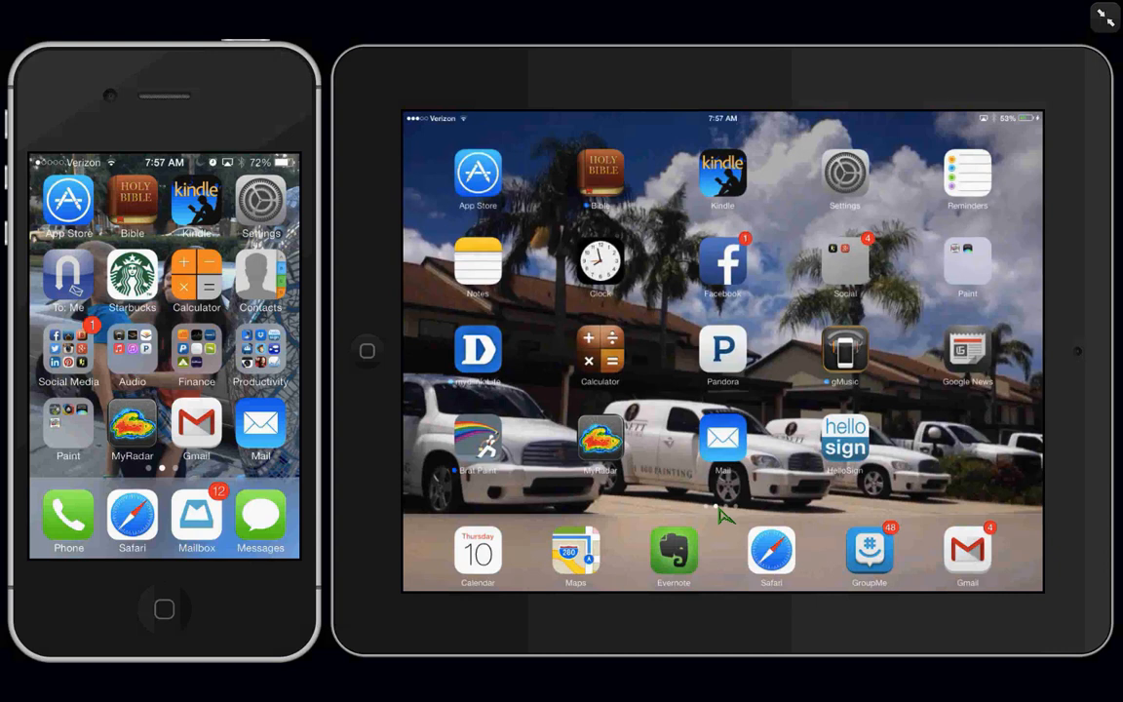
scroll("left", 3)
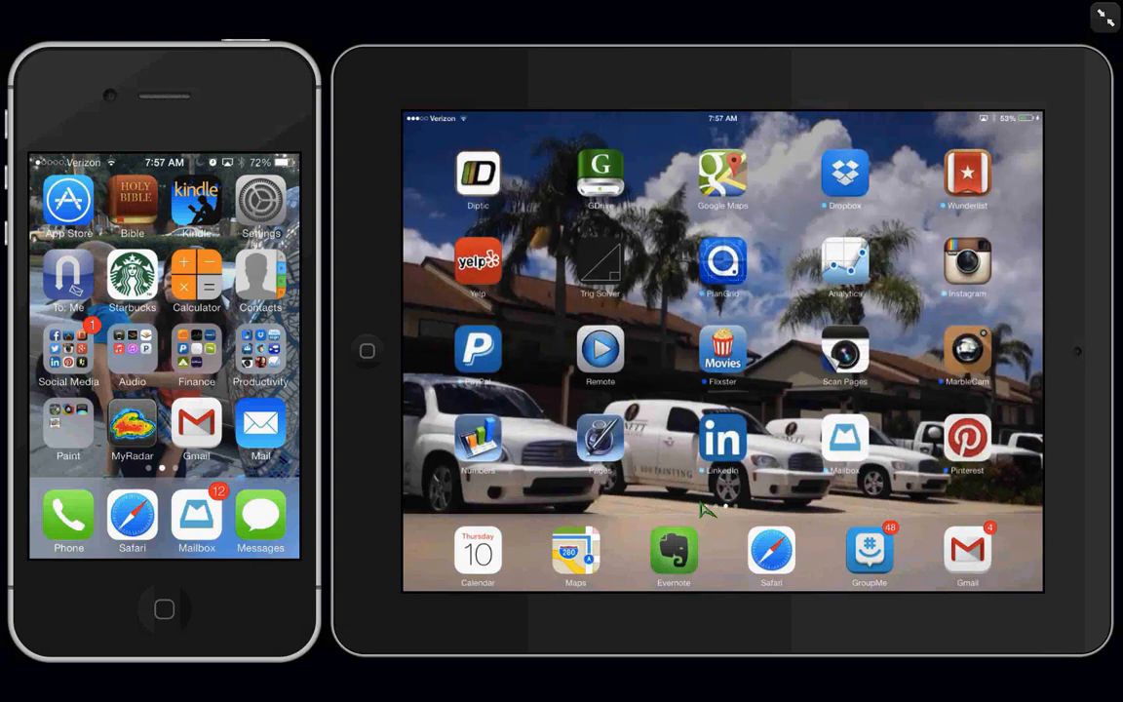
mouse_move(379, 365)
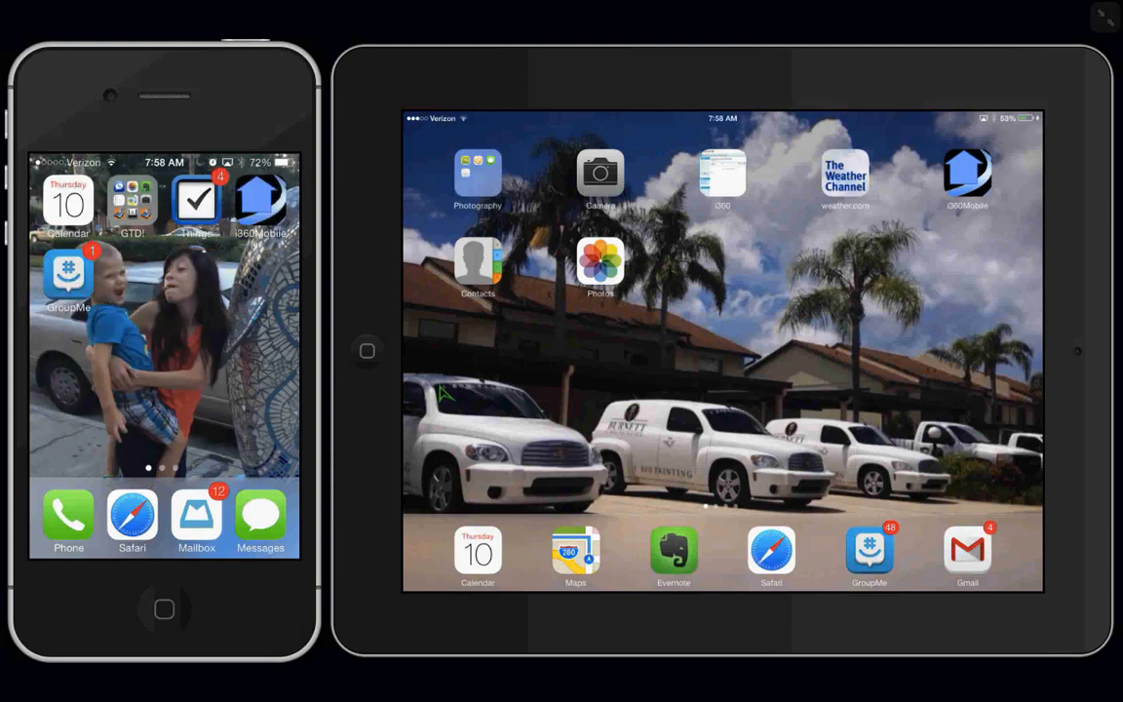
mouse_move(585, 373)
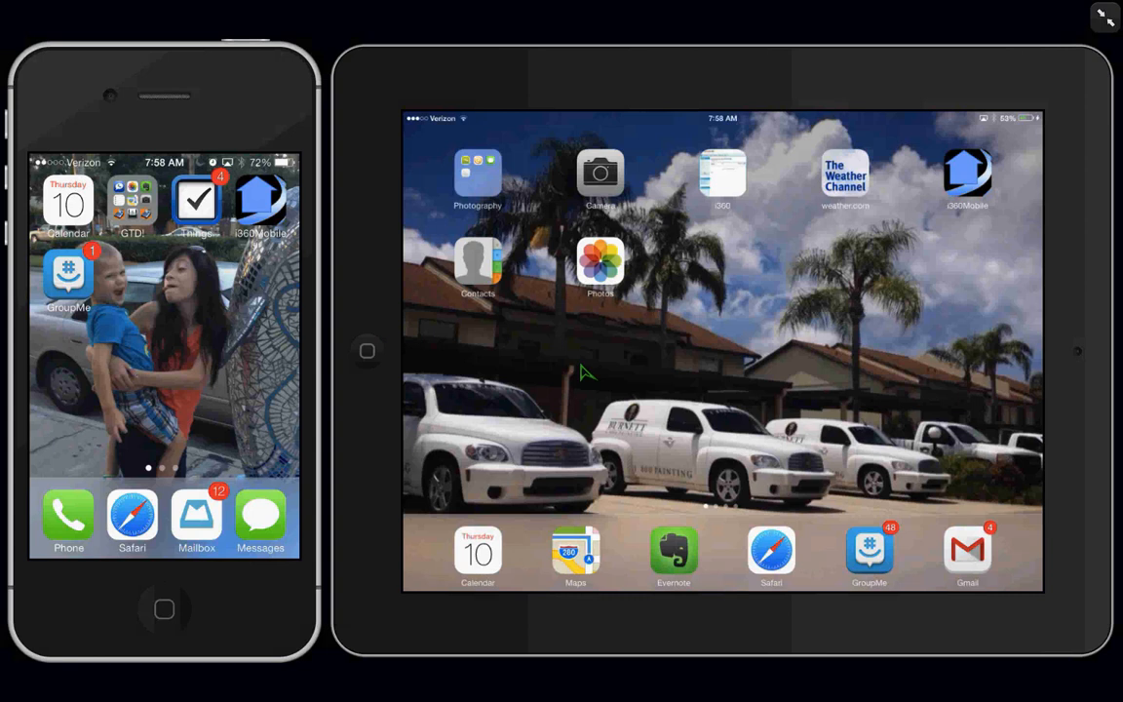
mouse_move(593, 451)
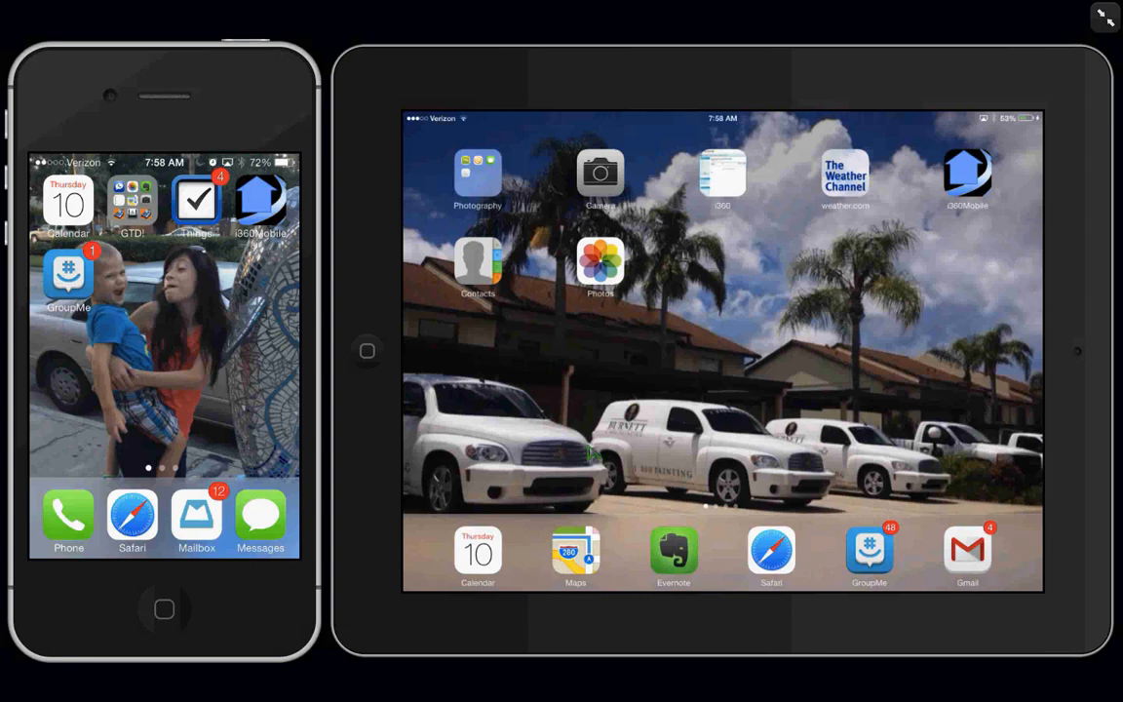
mouse_move(198, 309)
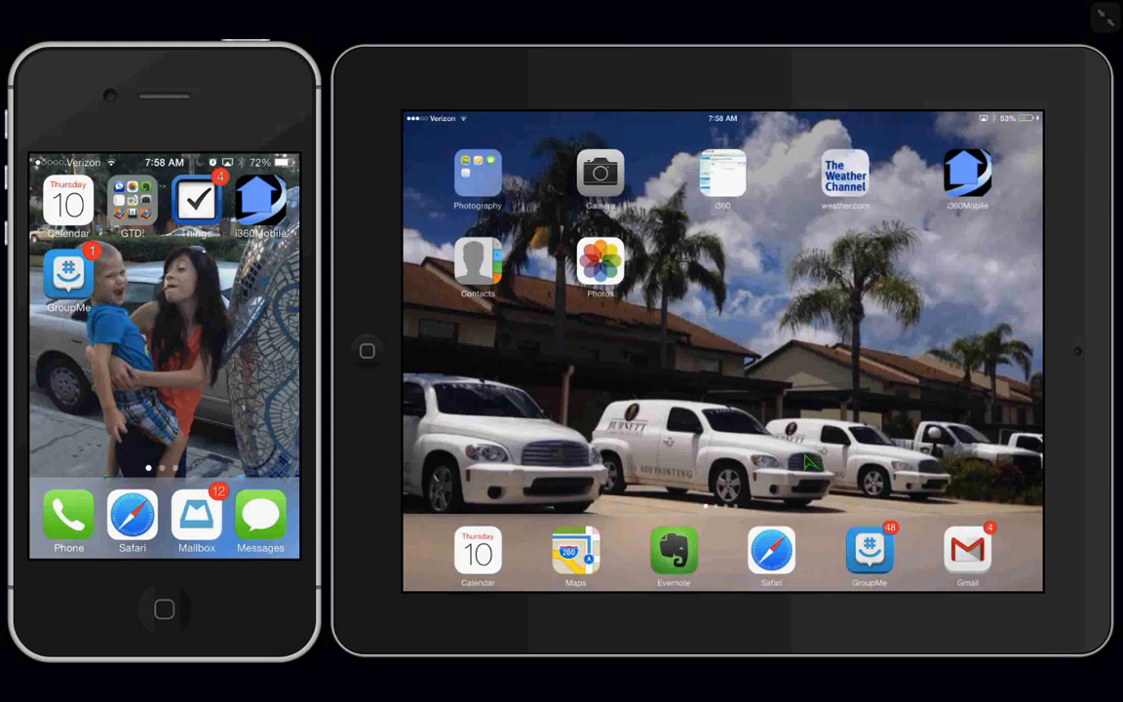
mouse_move(369, 353)
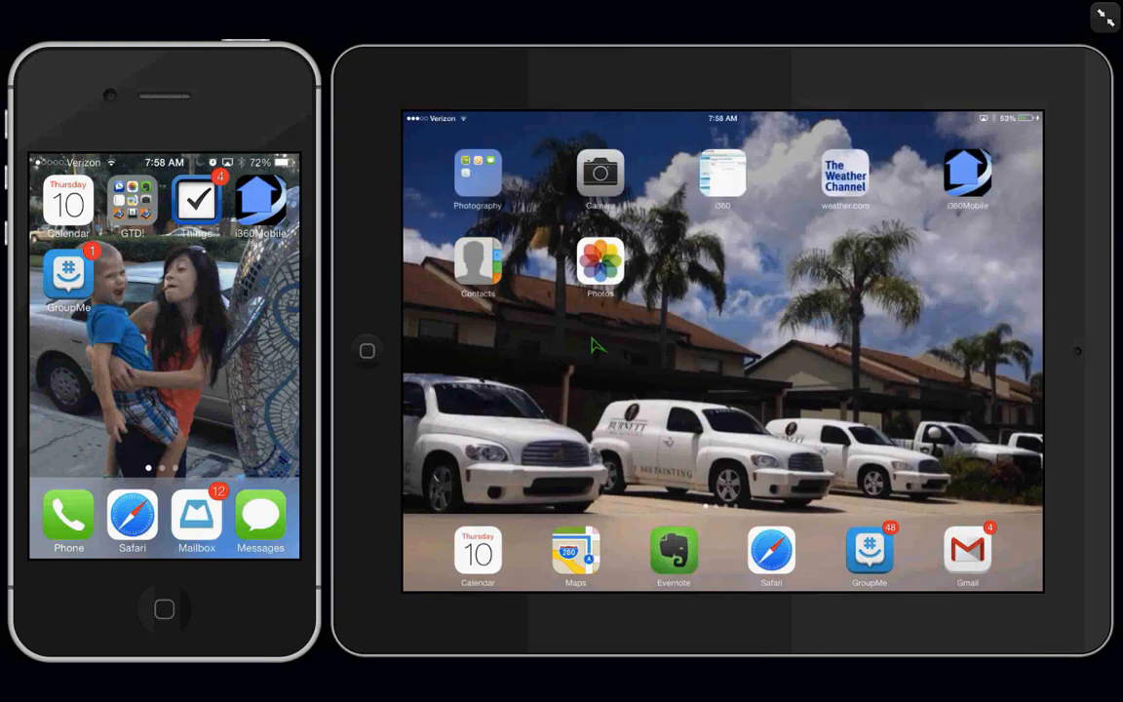
mouse_move(600, 320)
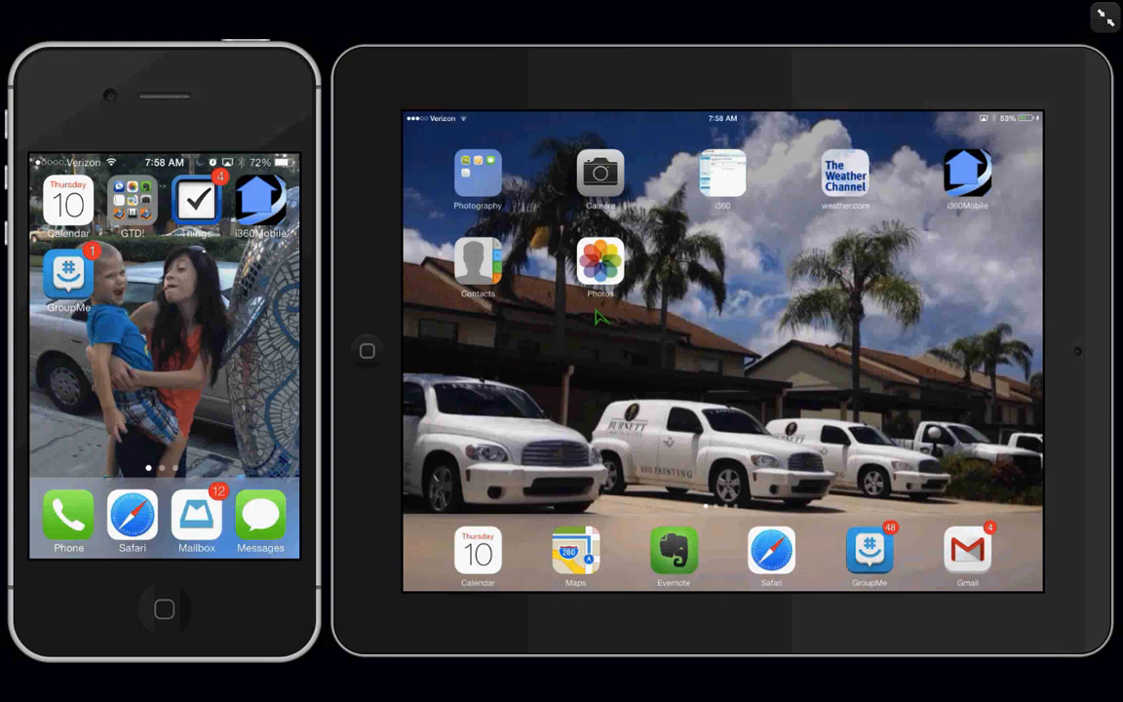
mouse_move(671, 203)
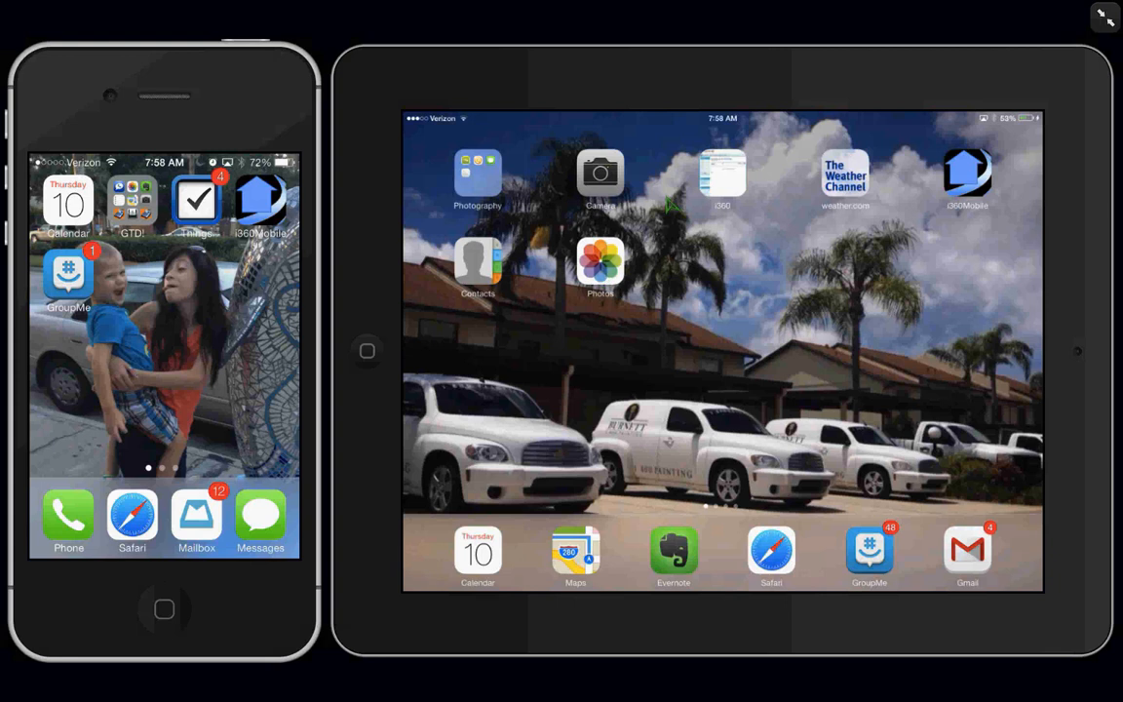
mouse_move(601, 297)
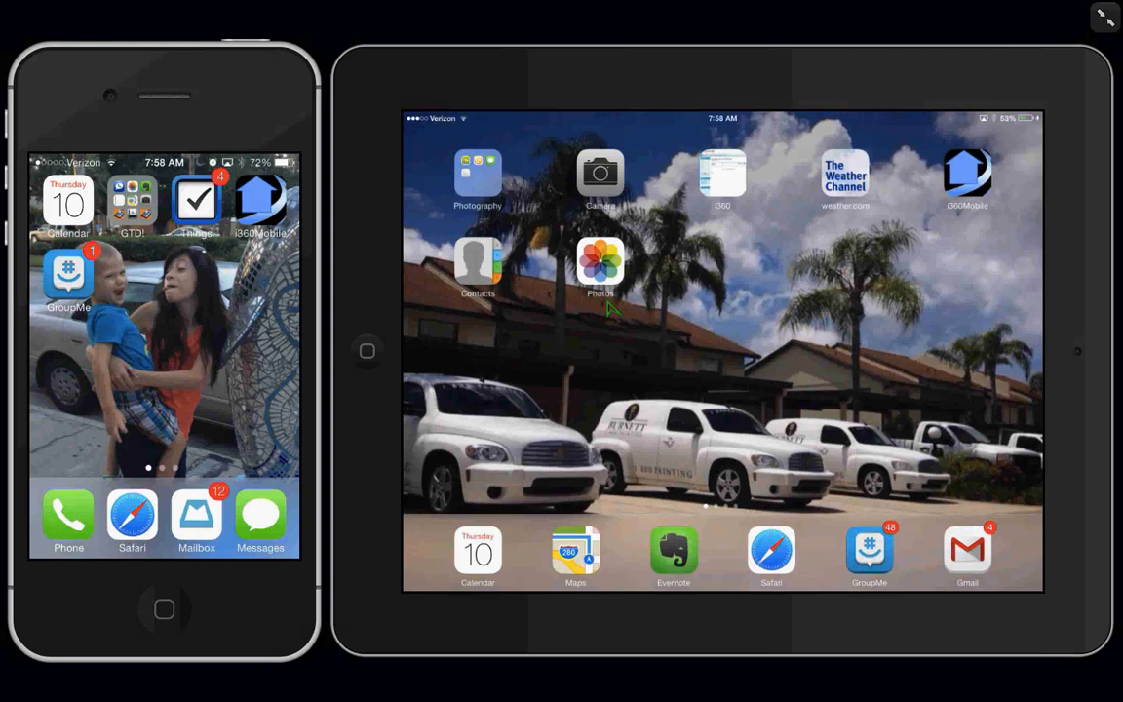
mouse_move(612, 304)
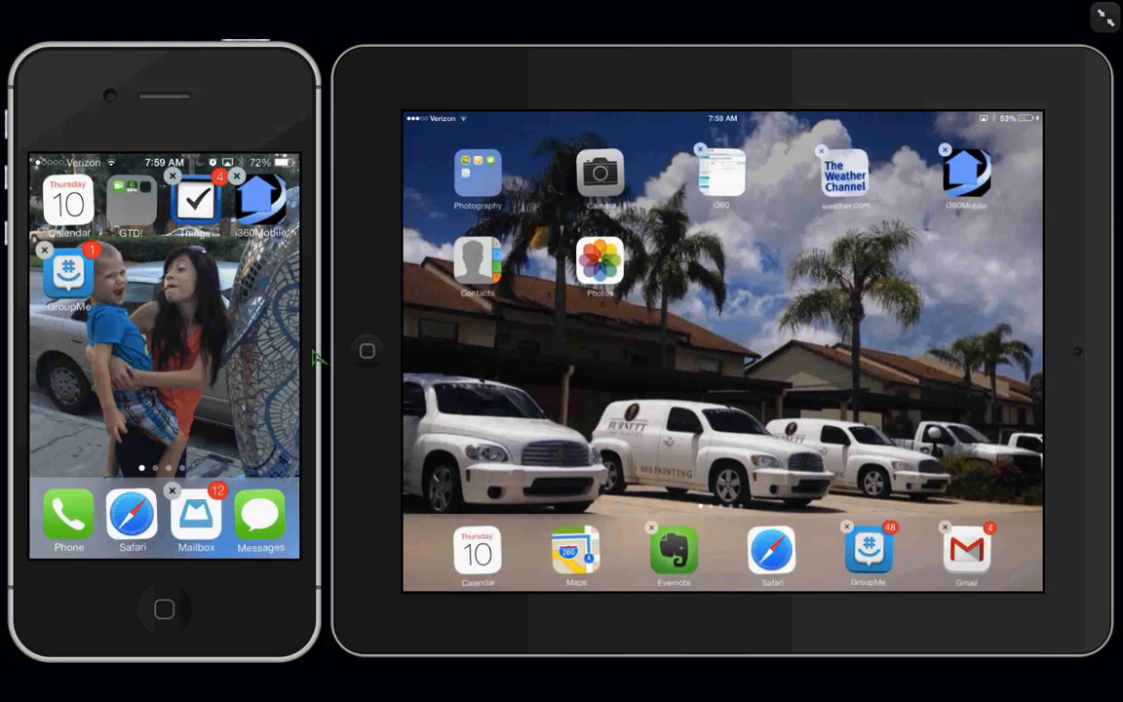
mouse_move(375, 312)
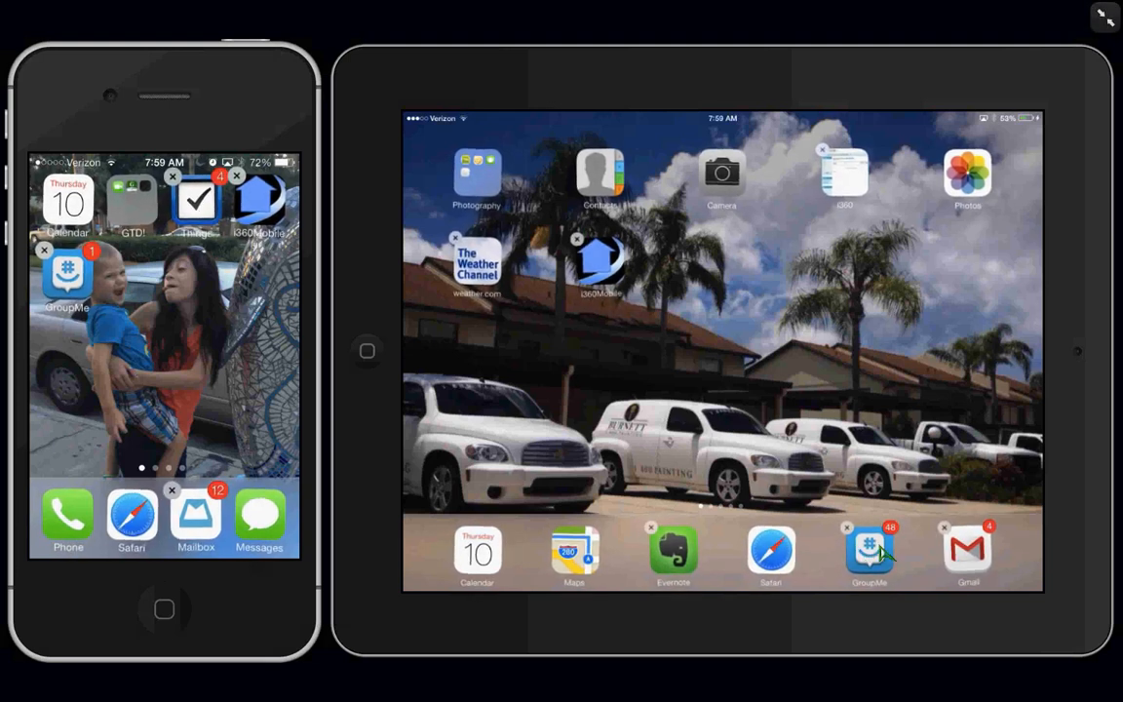
mouse_move(317, 504)
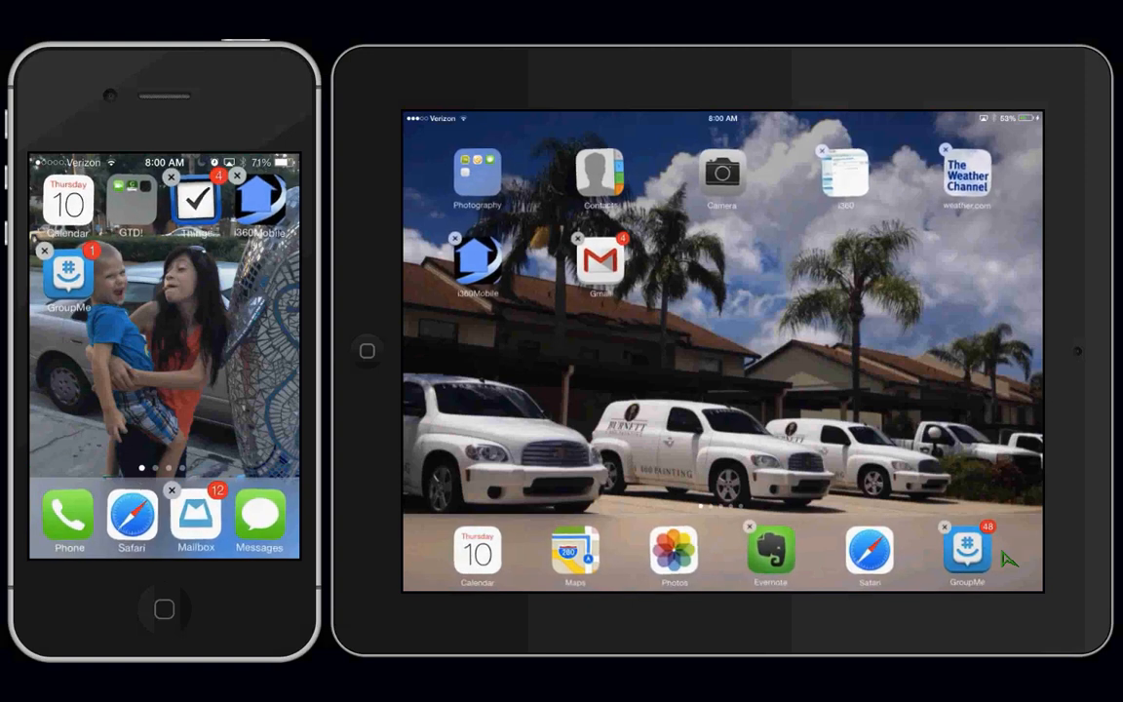
Step: Scroll left to show the iPhone's second home screen page with Gmail, Mail and Calculator
scroll("left", 3)
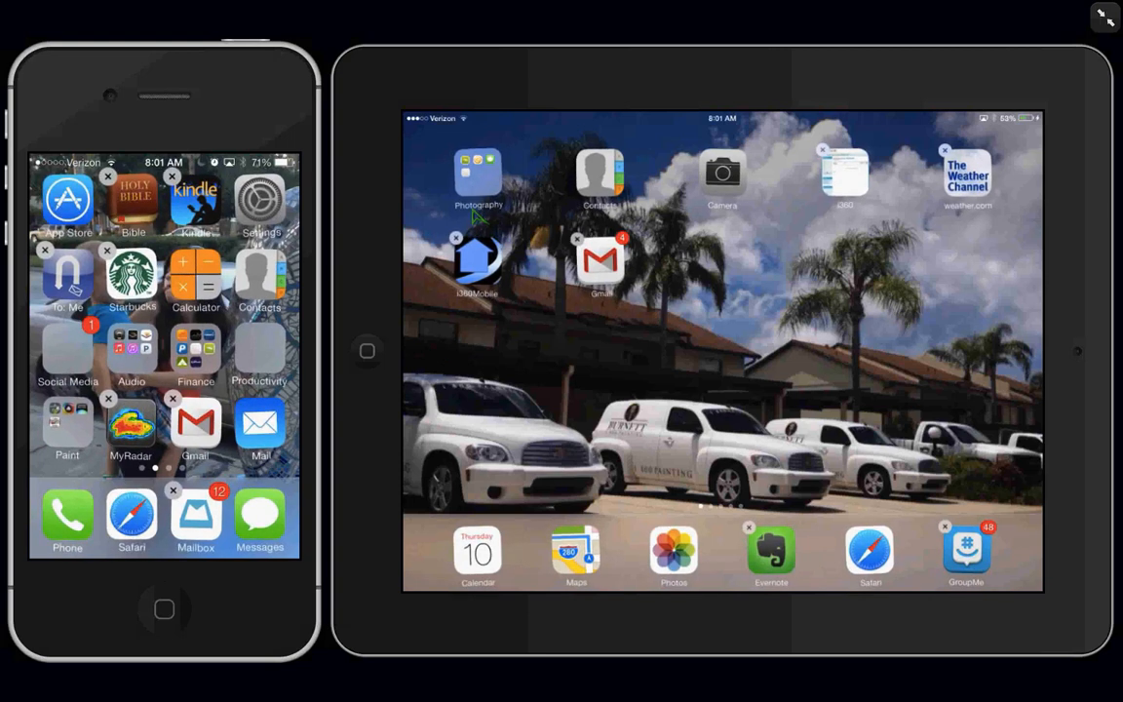
mouse_move(688, 263)
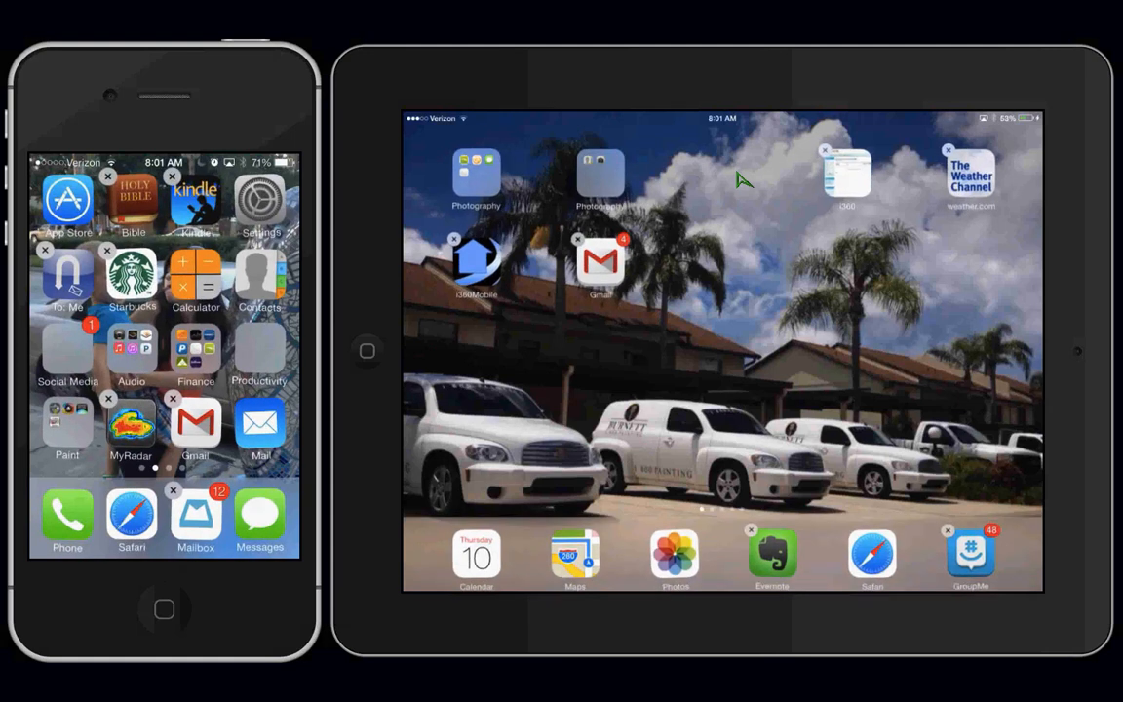
Step: Open the second Photography folder containing Contacts and Camera on the iPad
left_click(475, 174)
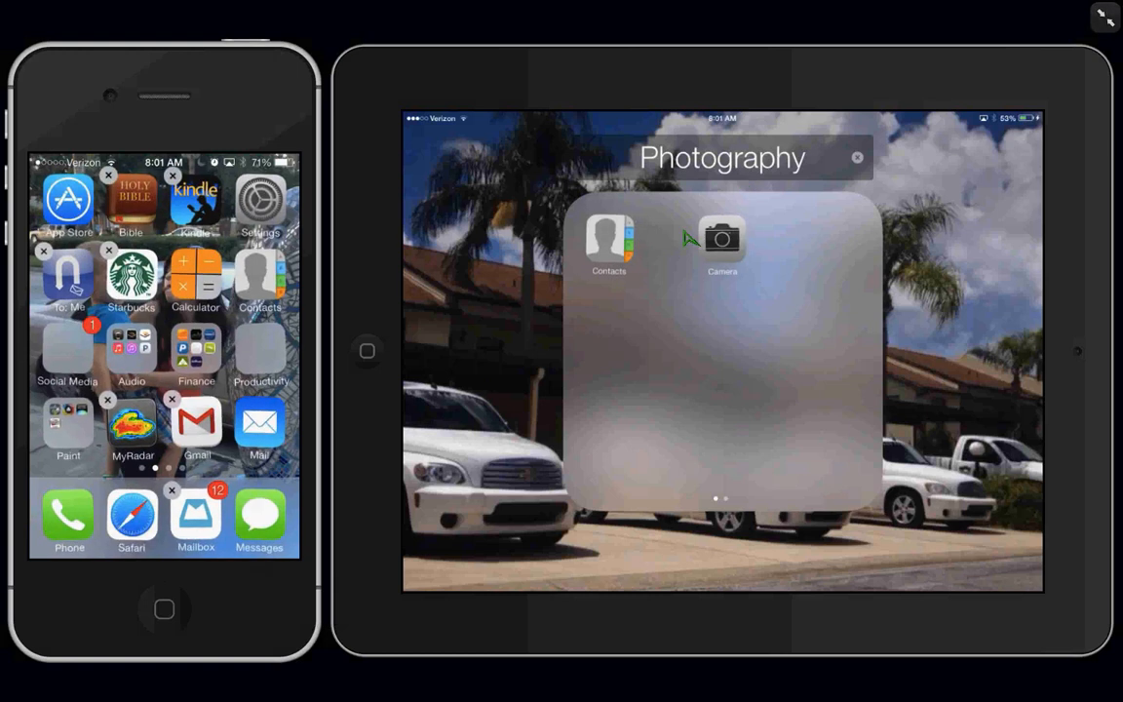
mouse_move(814, 164)
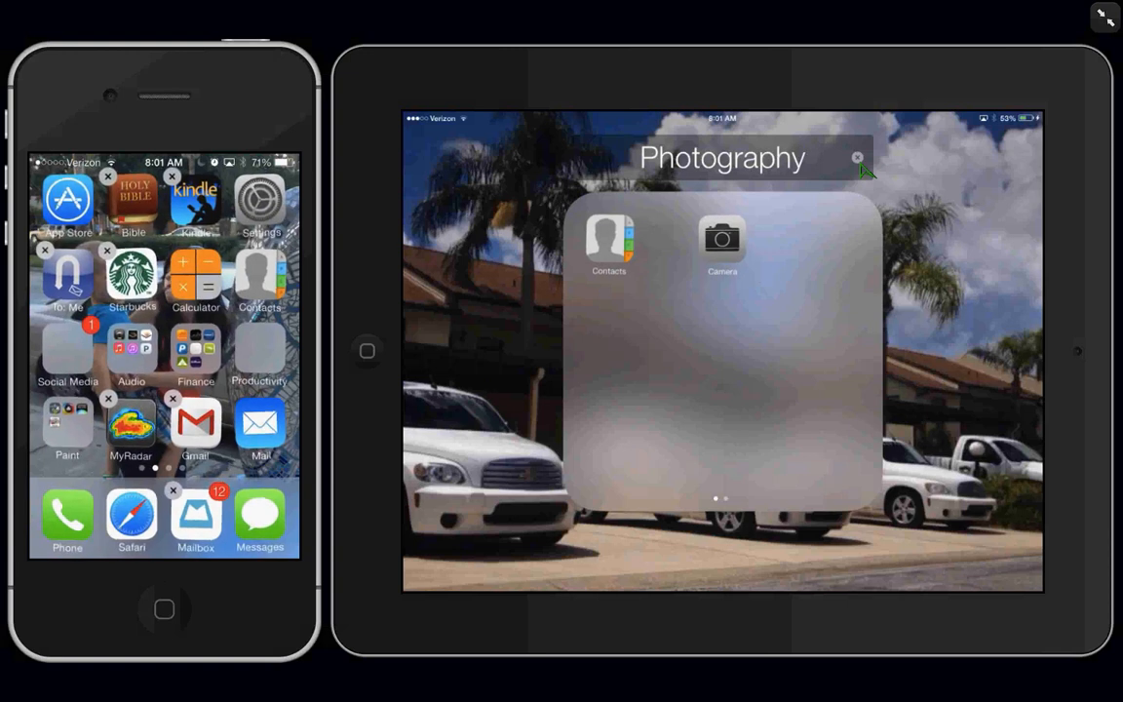
Step: Replace the folder's name with 'Name your new group' and confirm with Done
left_click(723, 157)
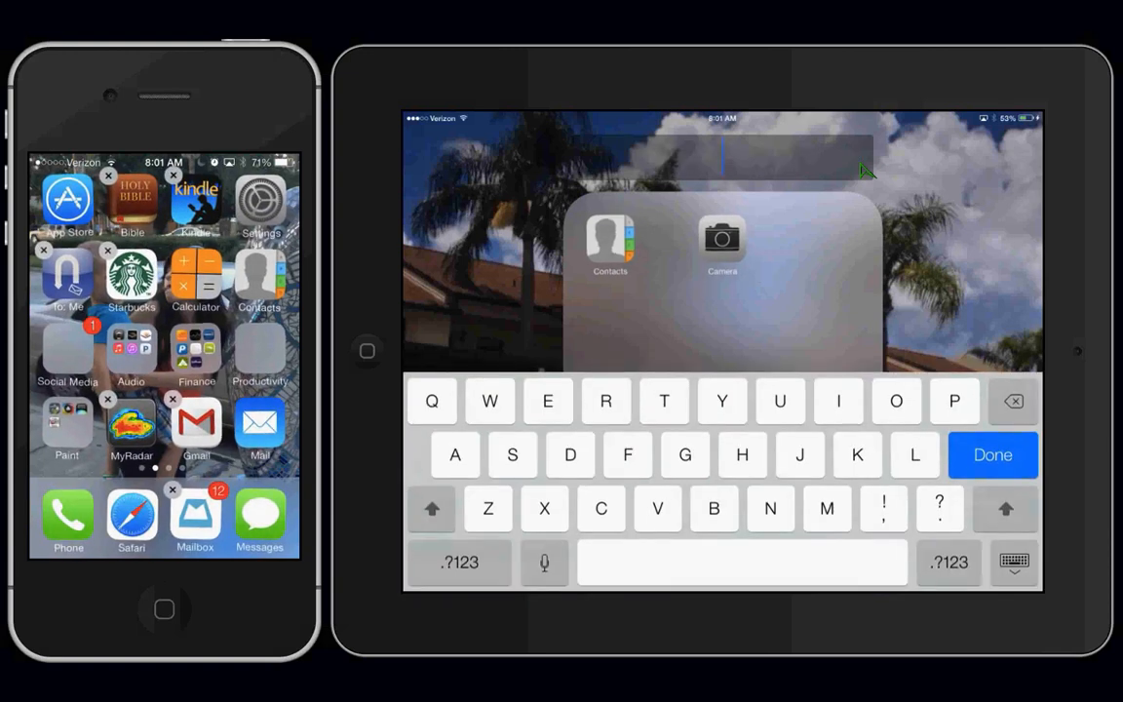
mouse_move(726, 322)
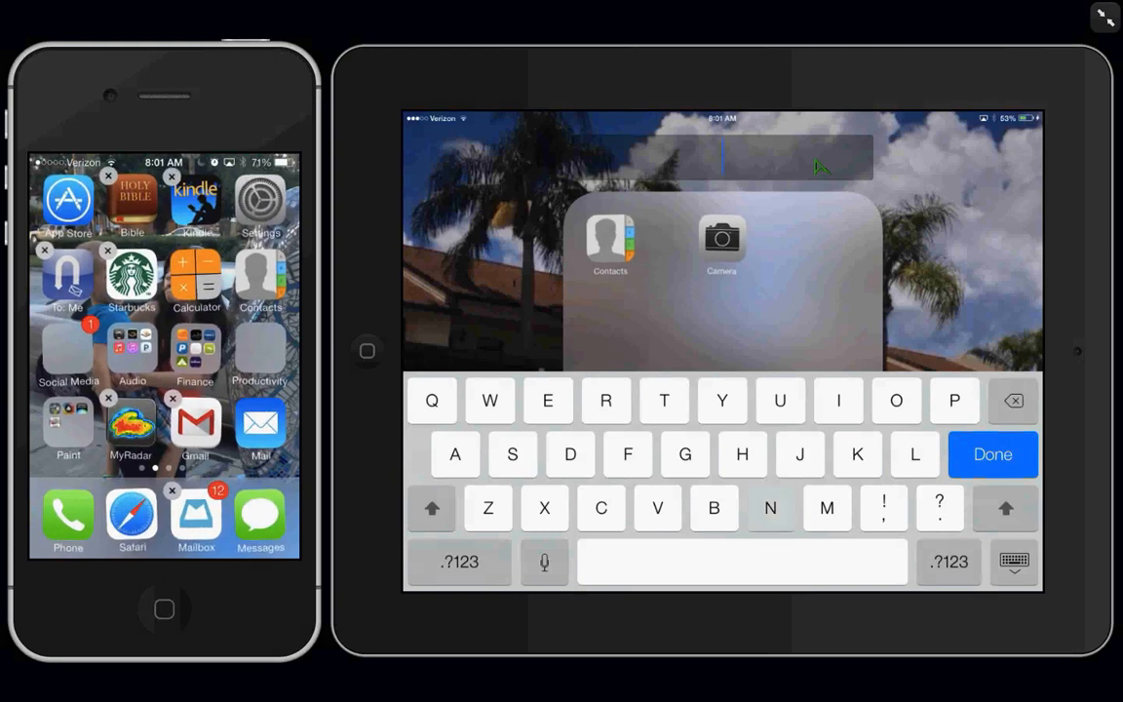
type("Name")
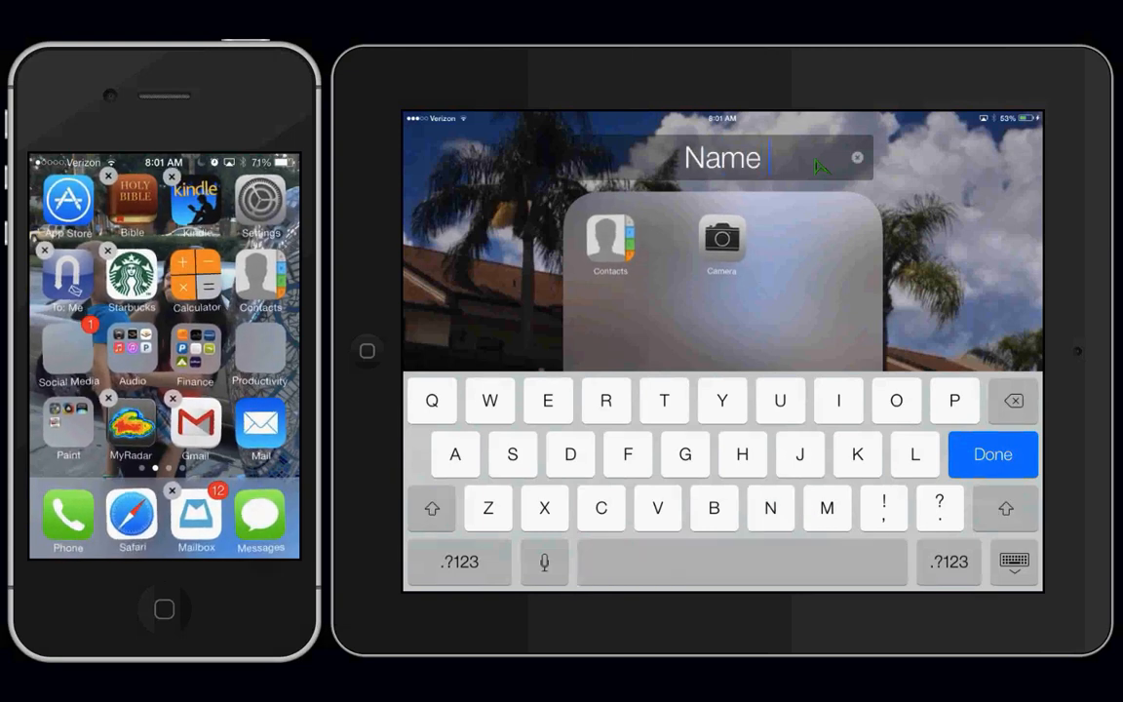
type("your")
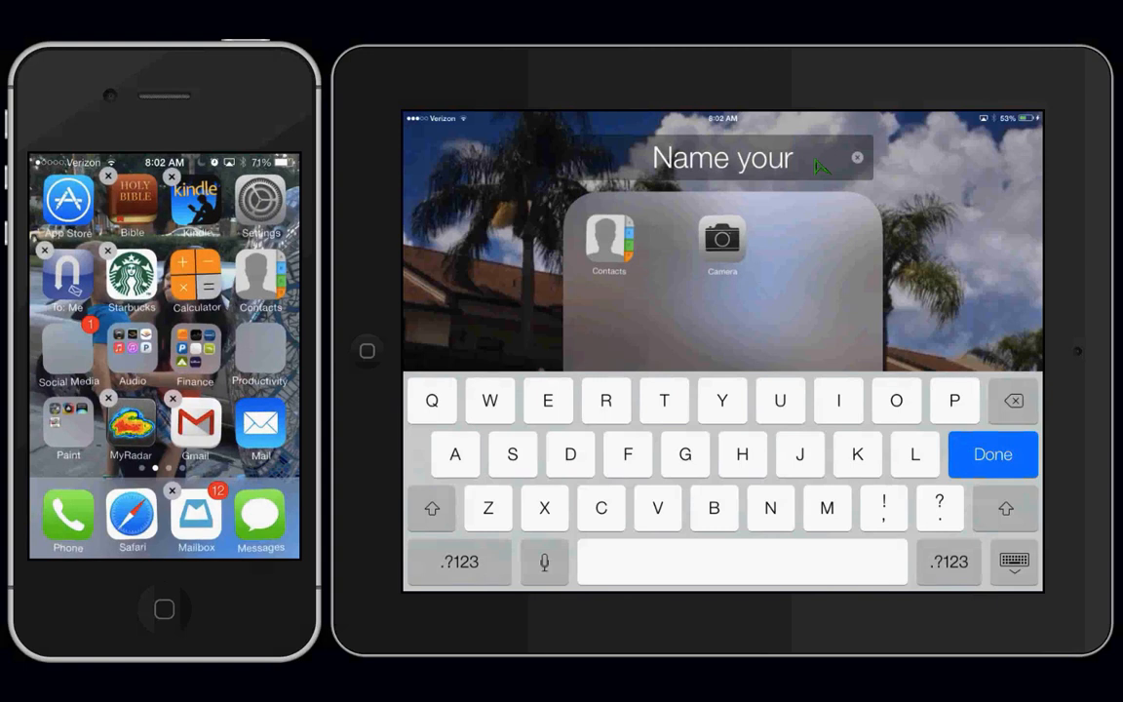
type("new")
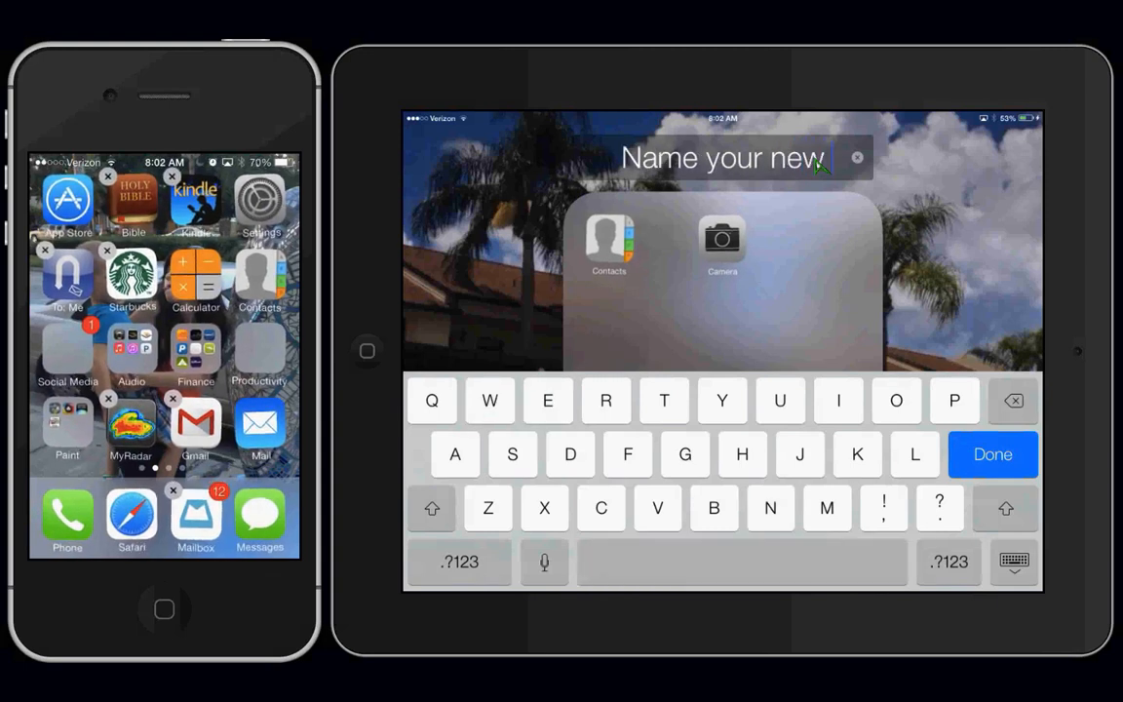
type("group")
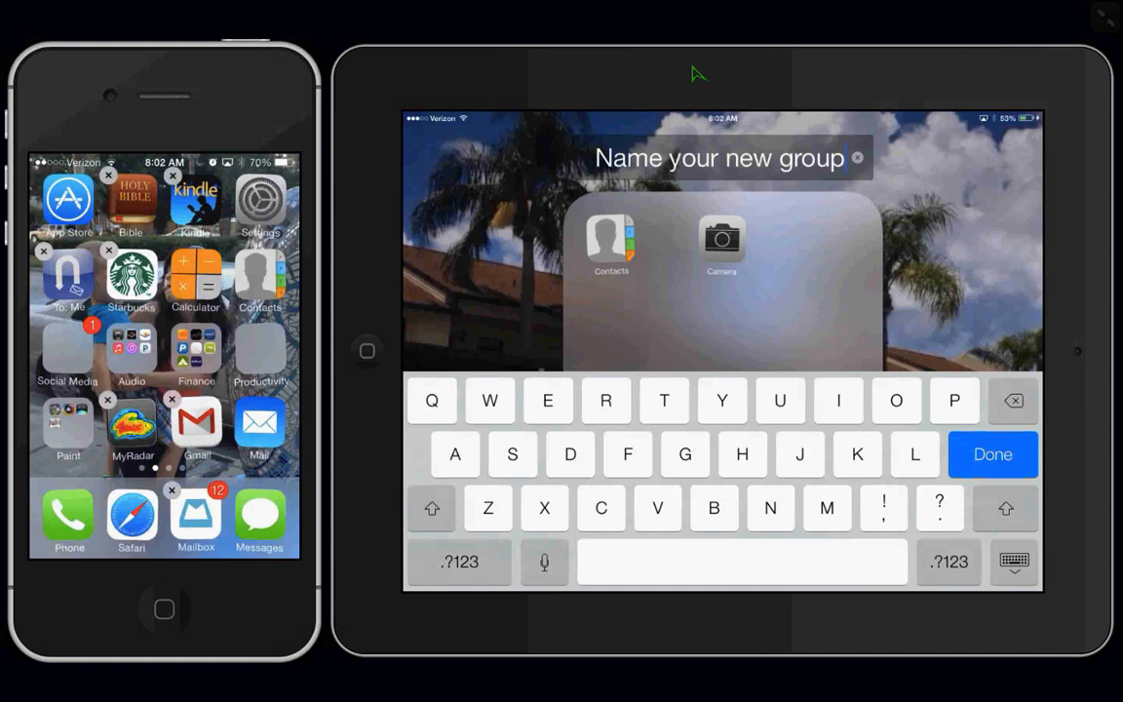
mouse_move(980, 429)
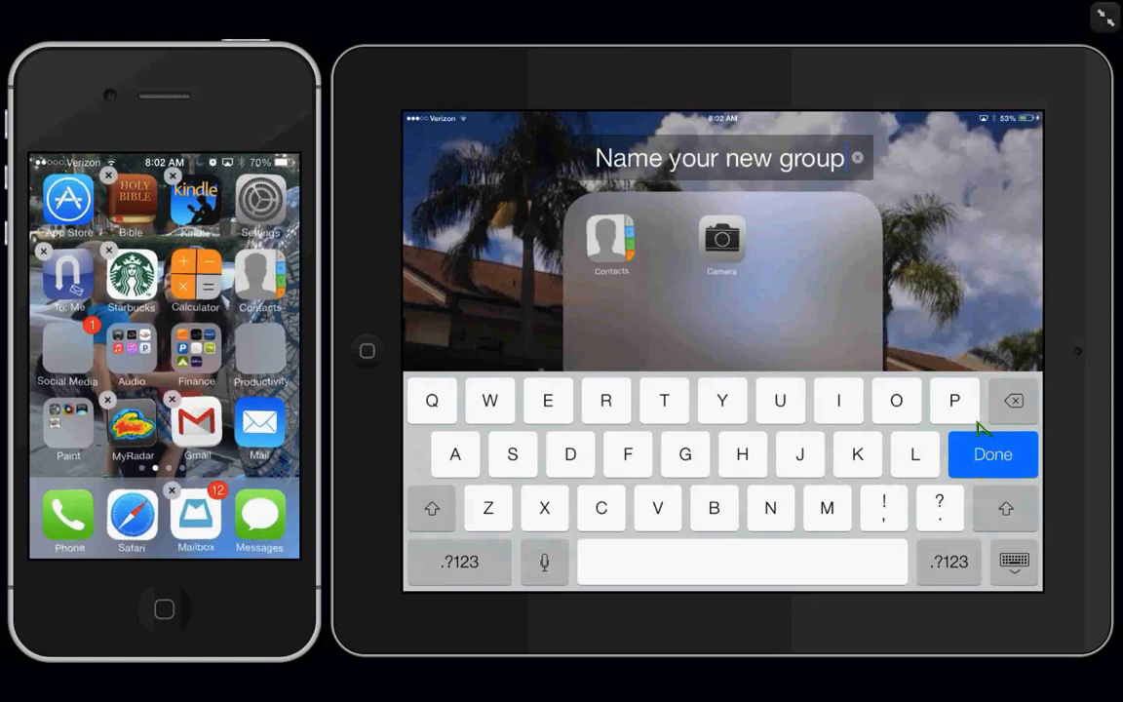
left_click(992, 454)
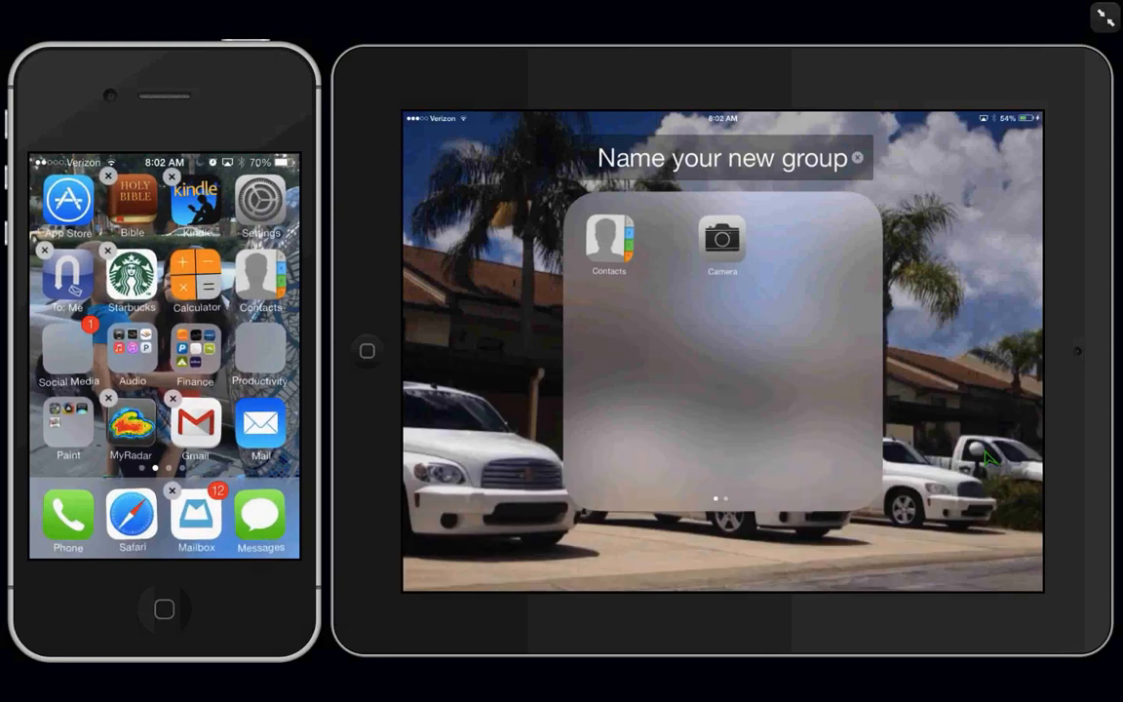
mouse_move(658, 166)
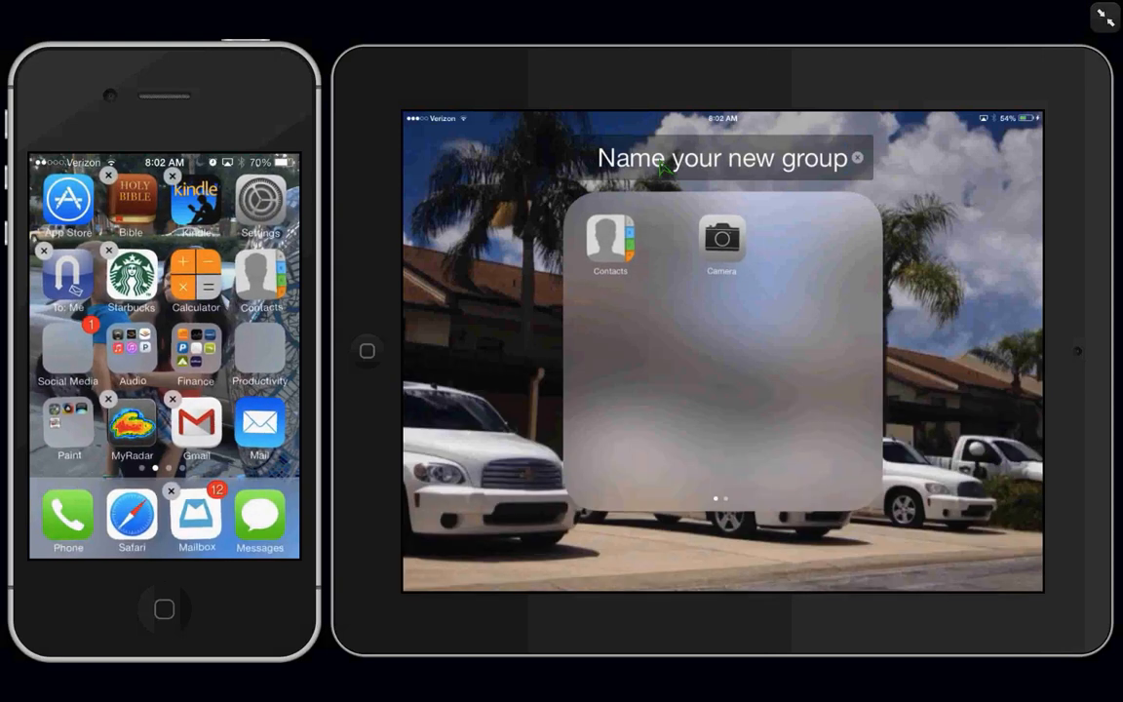
mouse_move(1014, 397)
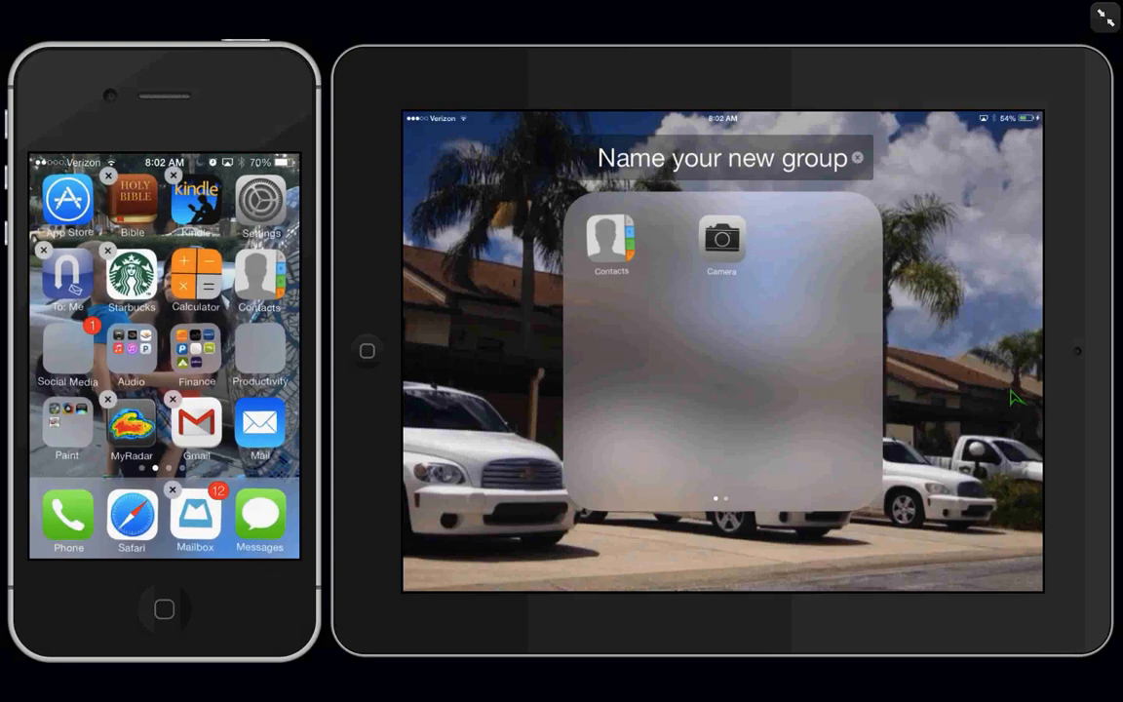
mouse_move(980, 336)
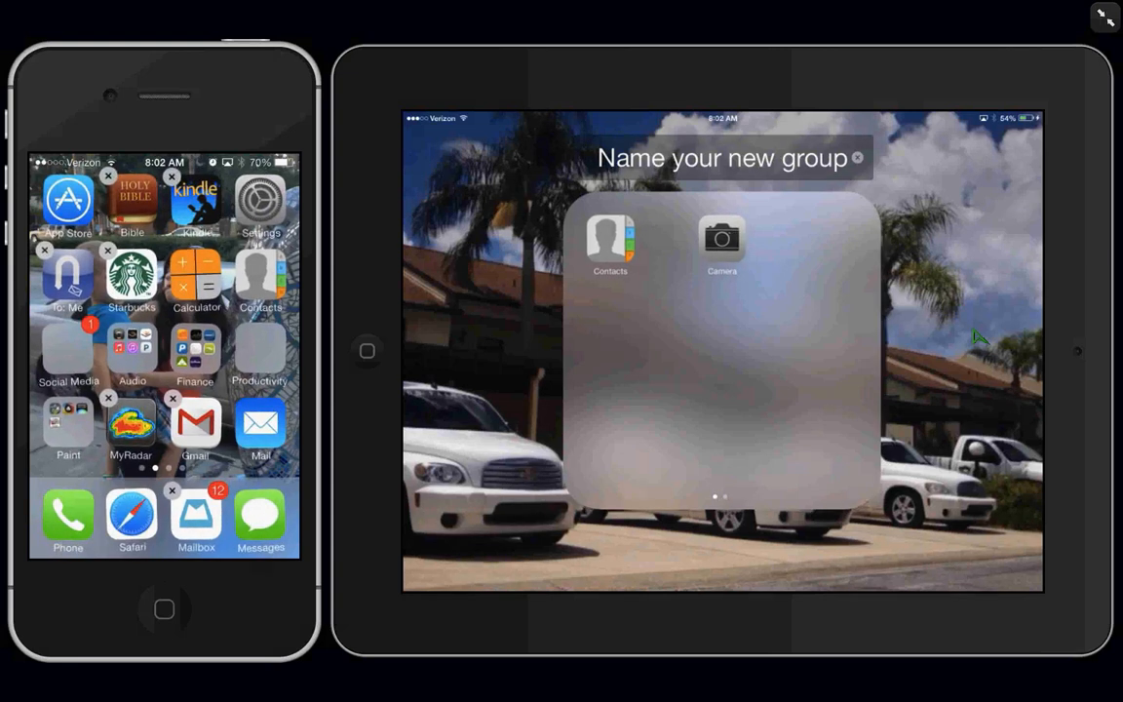
Step: Close the 'Name your new group' folder by tapping outside it
left_click(857, 157)
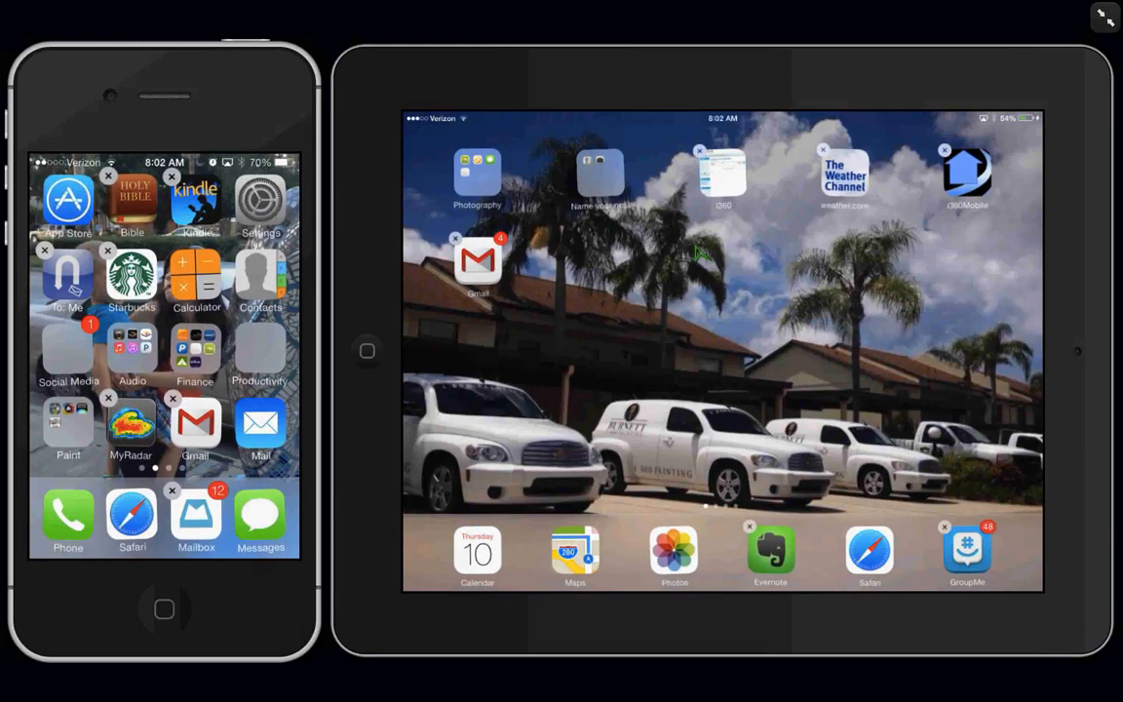
mouse_move(603, 183)
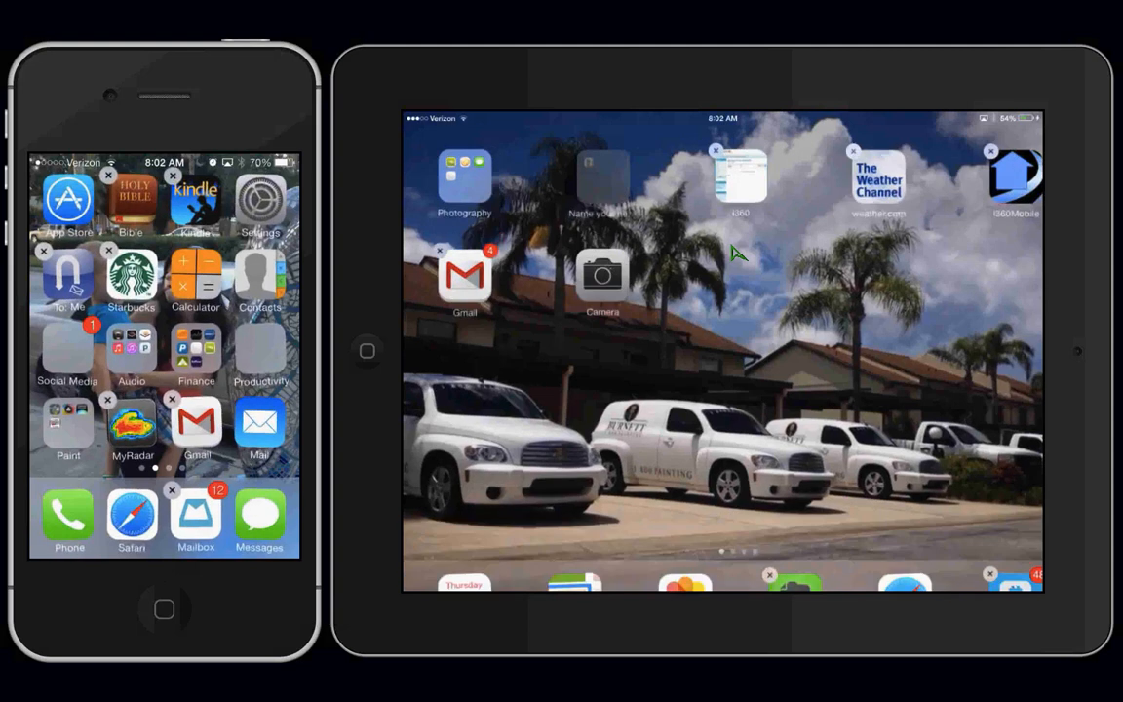
Step: Tap the iPad home screen to place Camera beside Gmail outside the folder
left_click(603, 181)
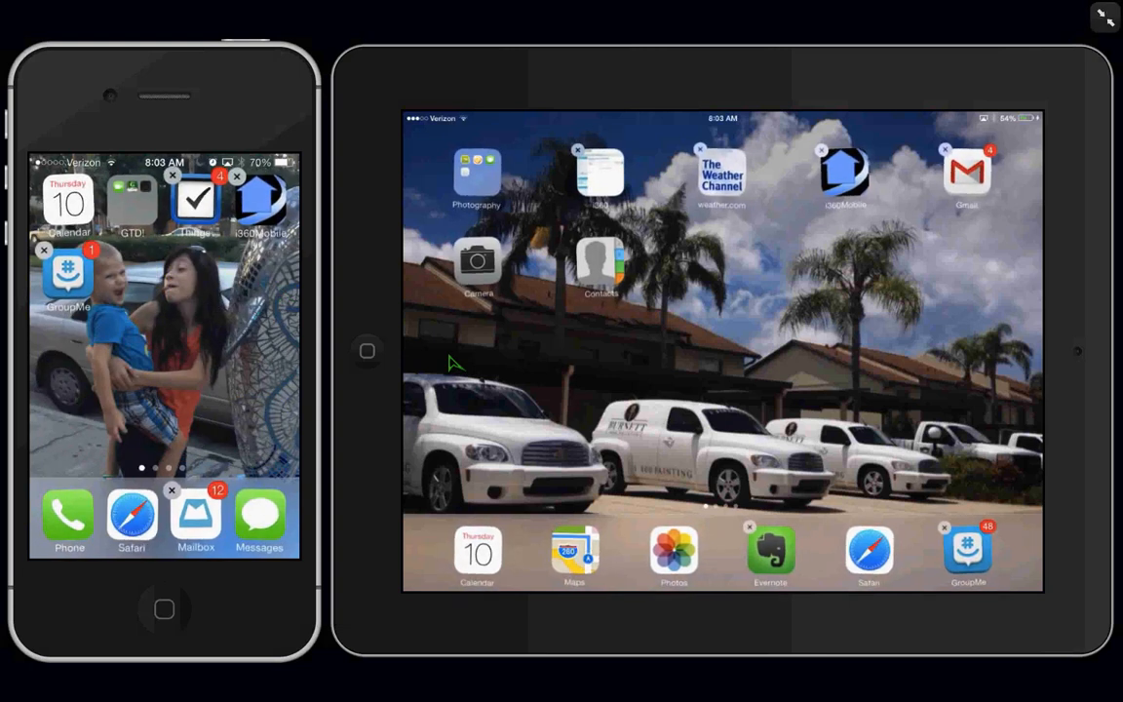
mouse_move(376, 265)
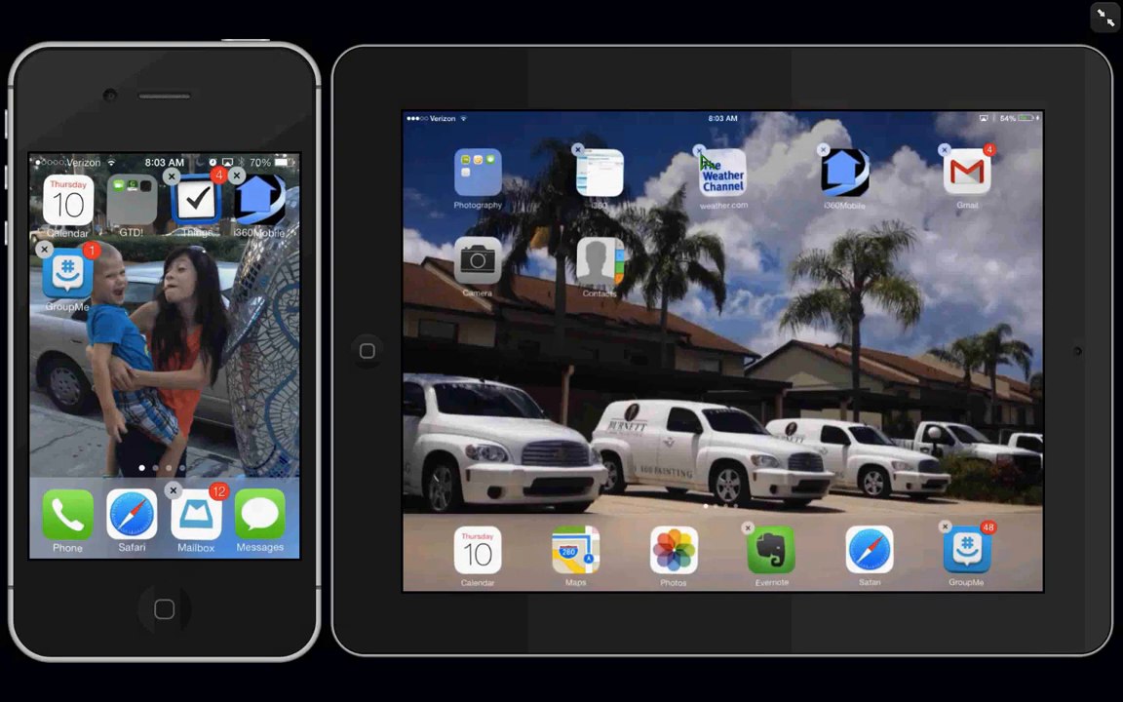
Step: Tap the x badge on the weather.com icon to request deleting it
left_click(700, 149)
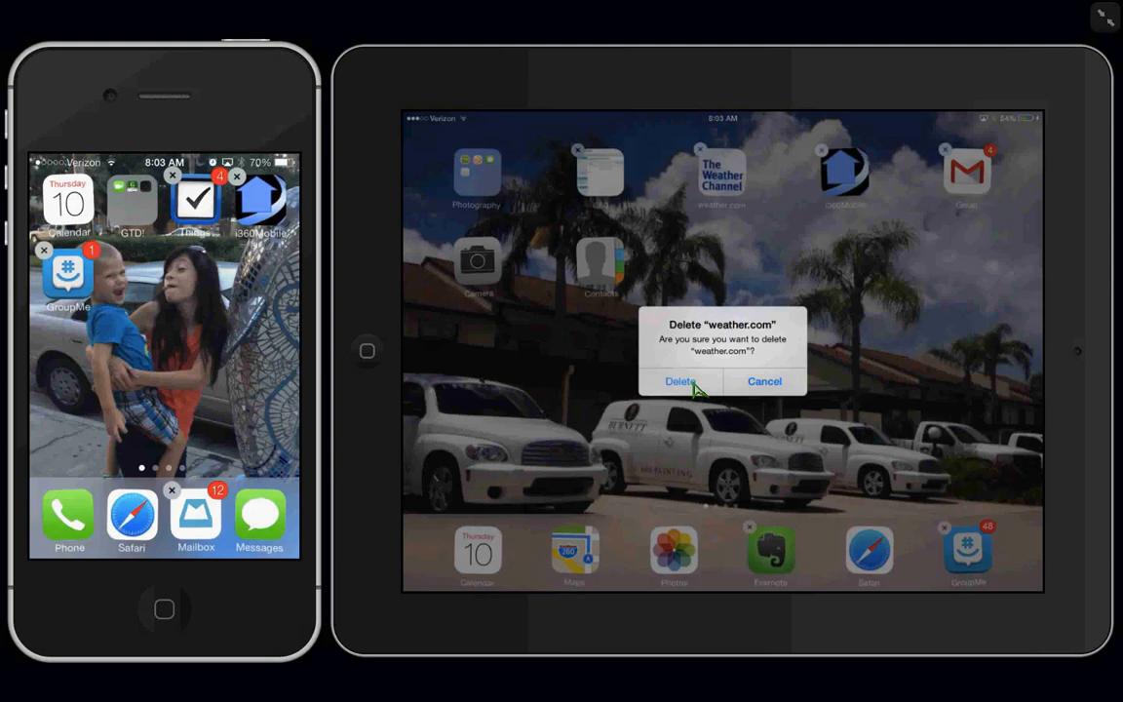
mouse_move(736, 360)
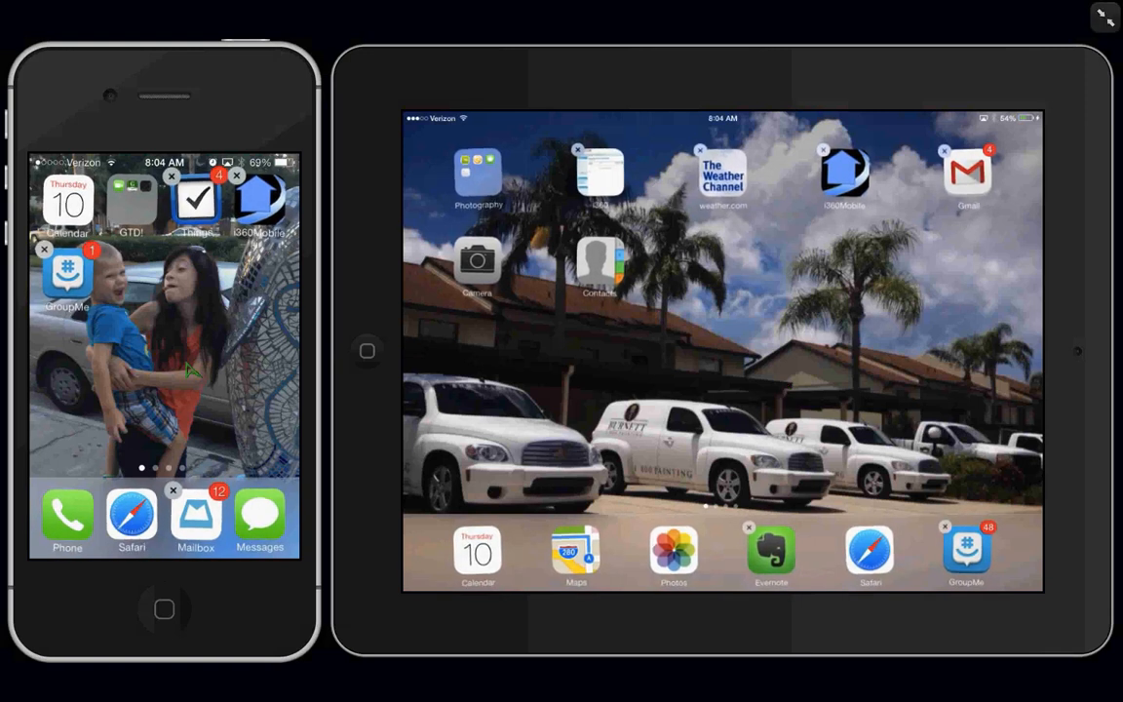
mouse_move(700, 341)
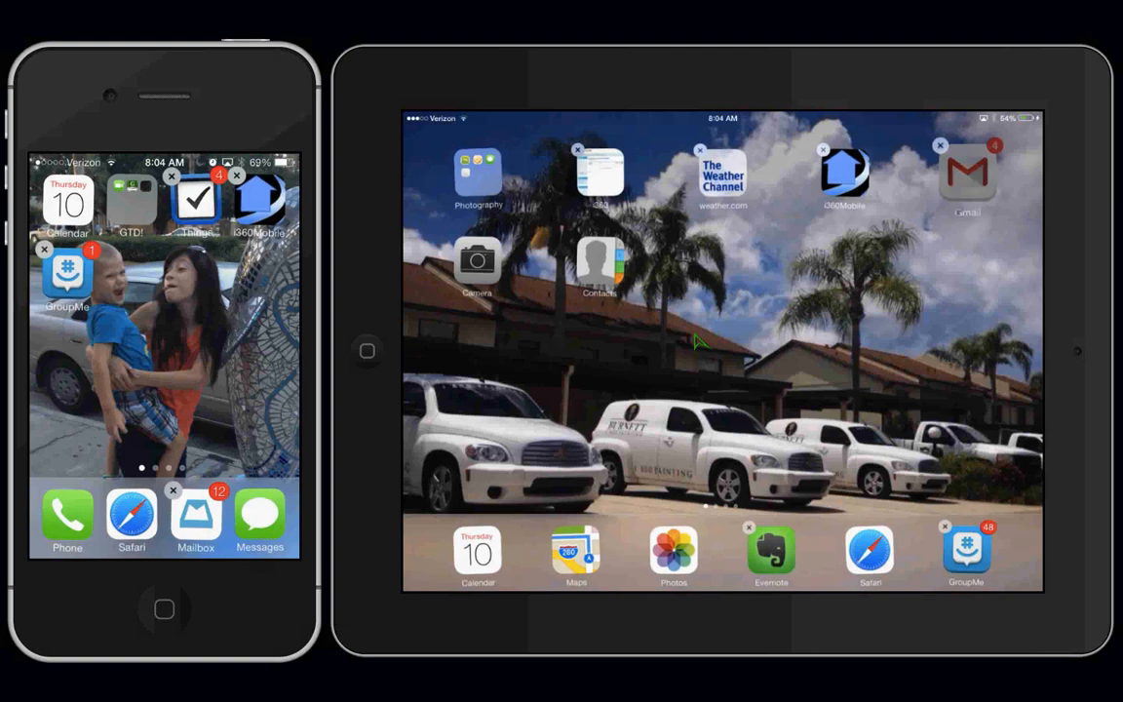
Step: Drag Gmail down beside Contacts so Camera moves to the top-right position
left_click_drag(967, 181, 886, 327)
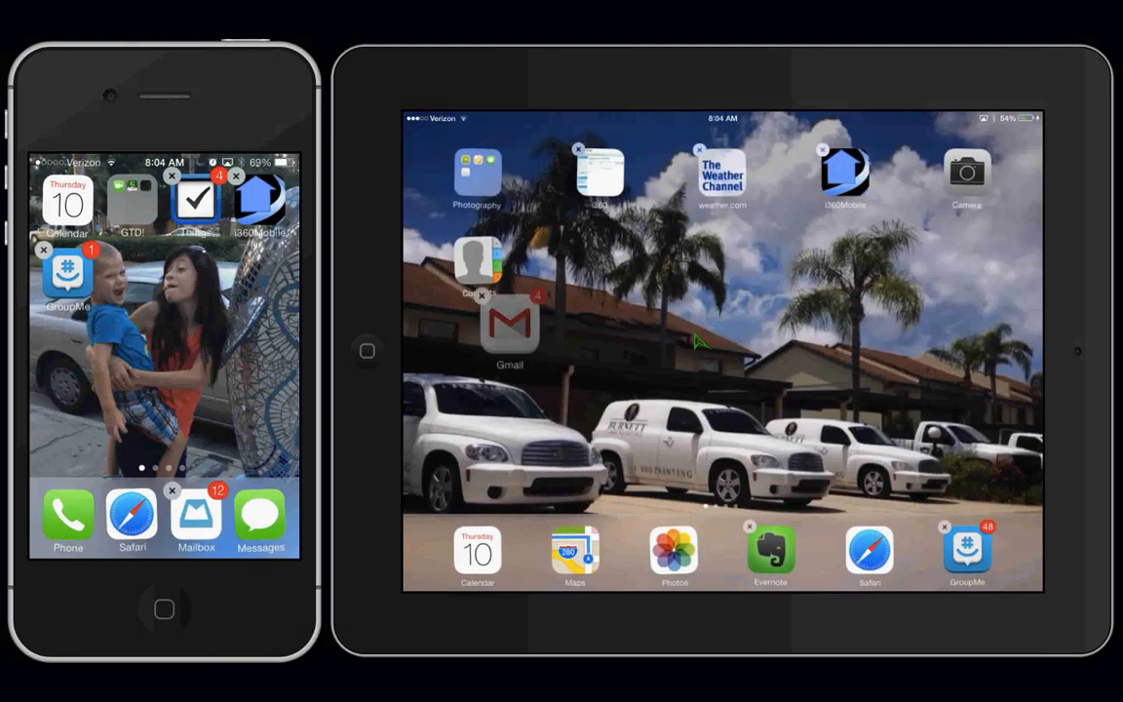
left_click_drag(509, 322, 743, 317)
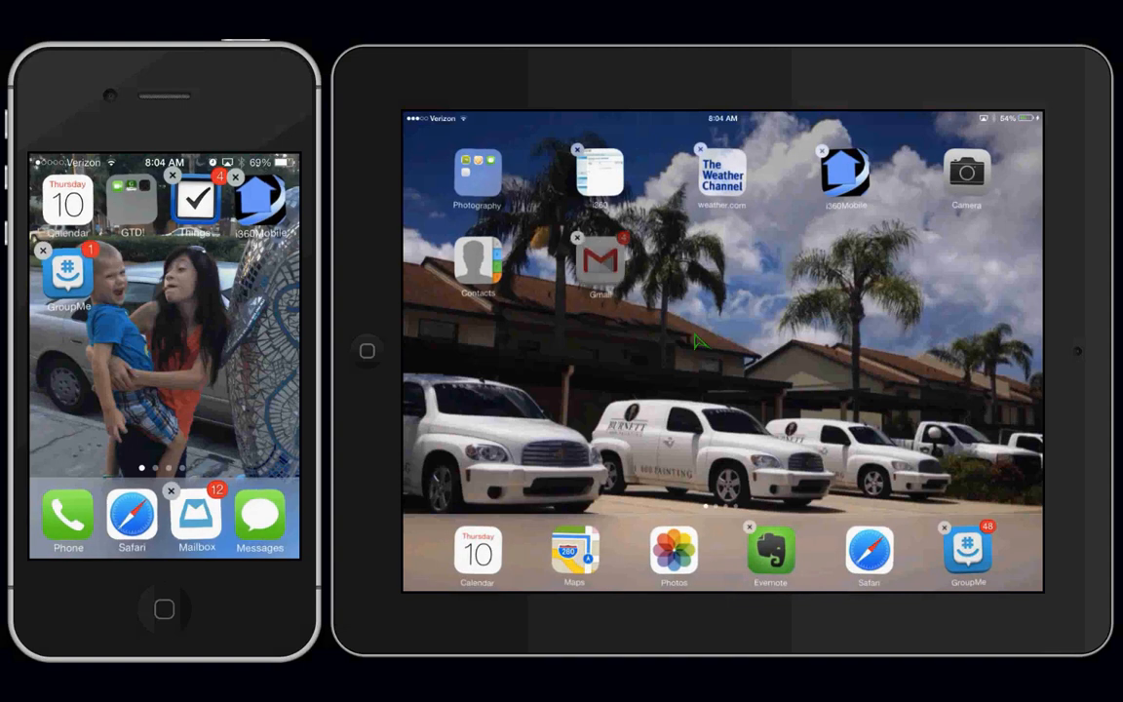
left_click_drag(599, 258, 1029, 341)
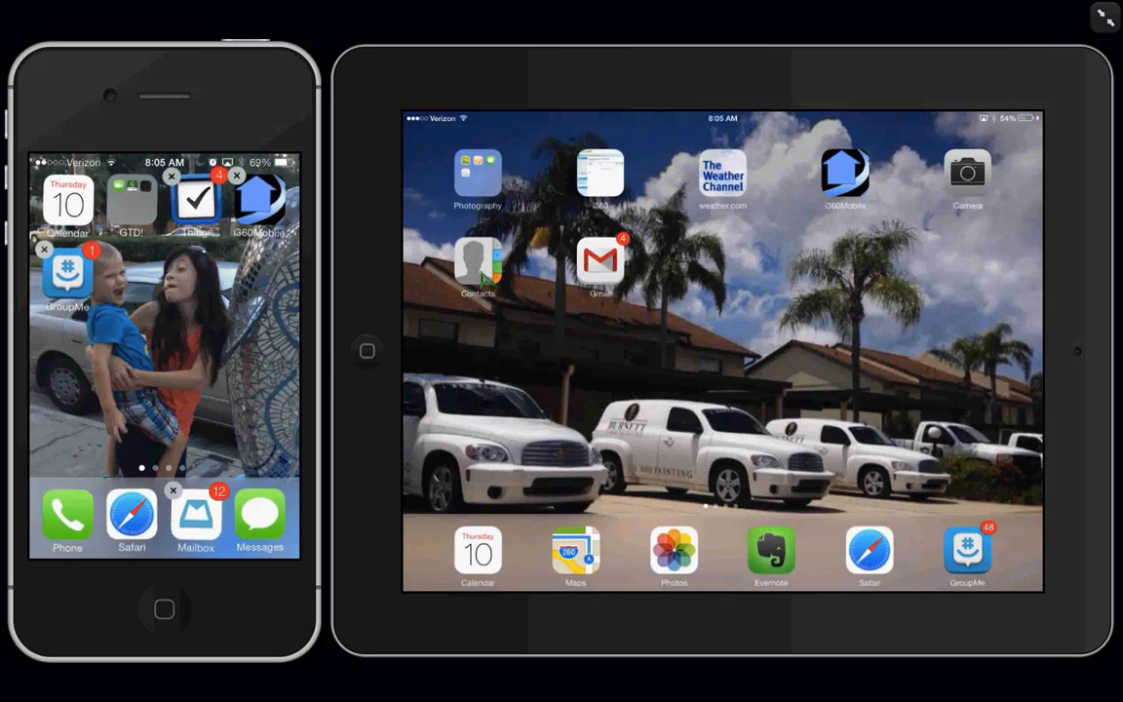
mouse_move(517, 364)
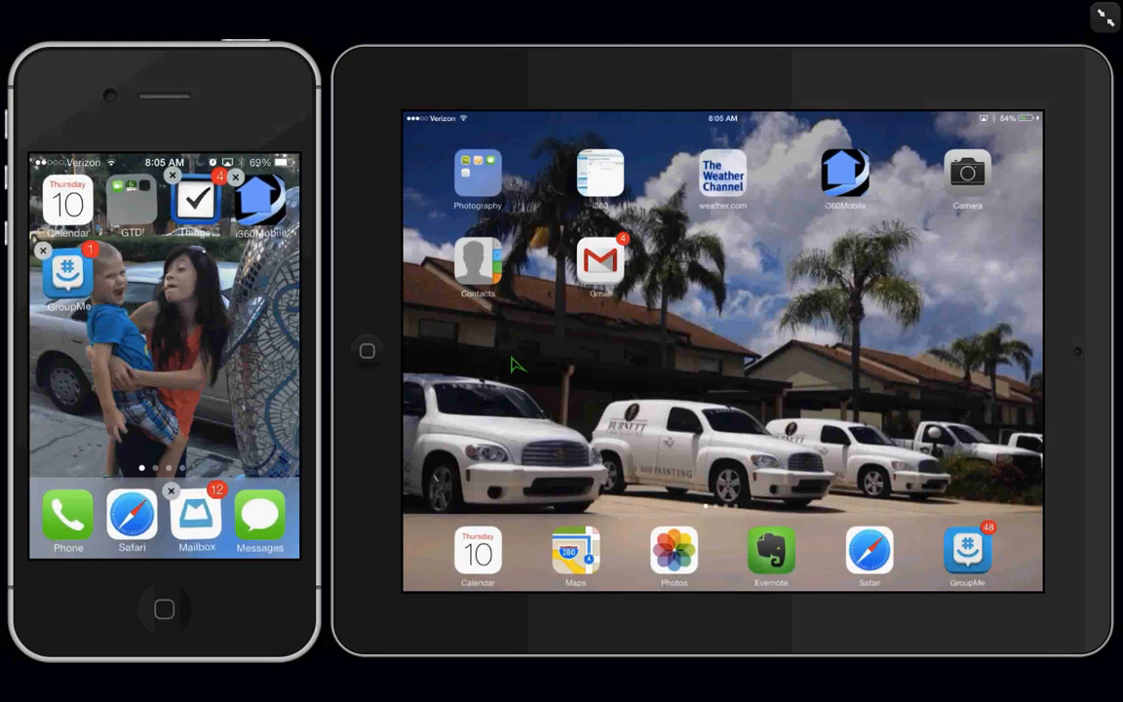
mouse_move(165, 605)
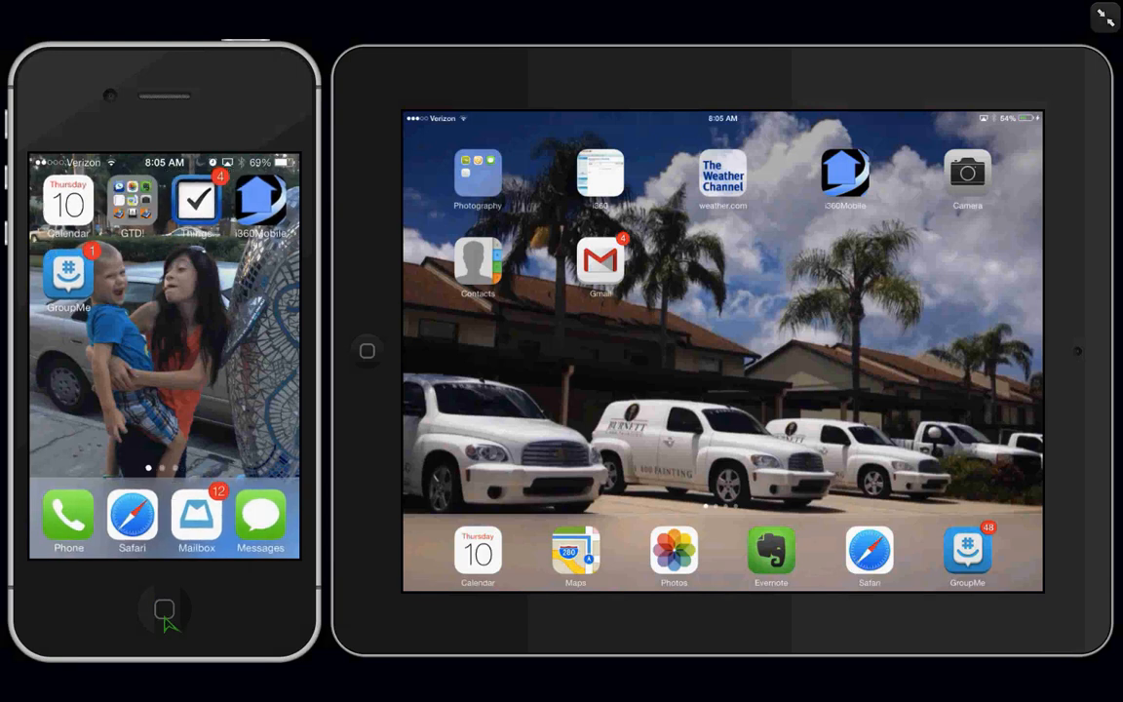
mouse_move(699, 357)
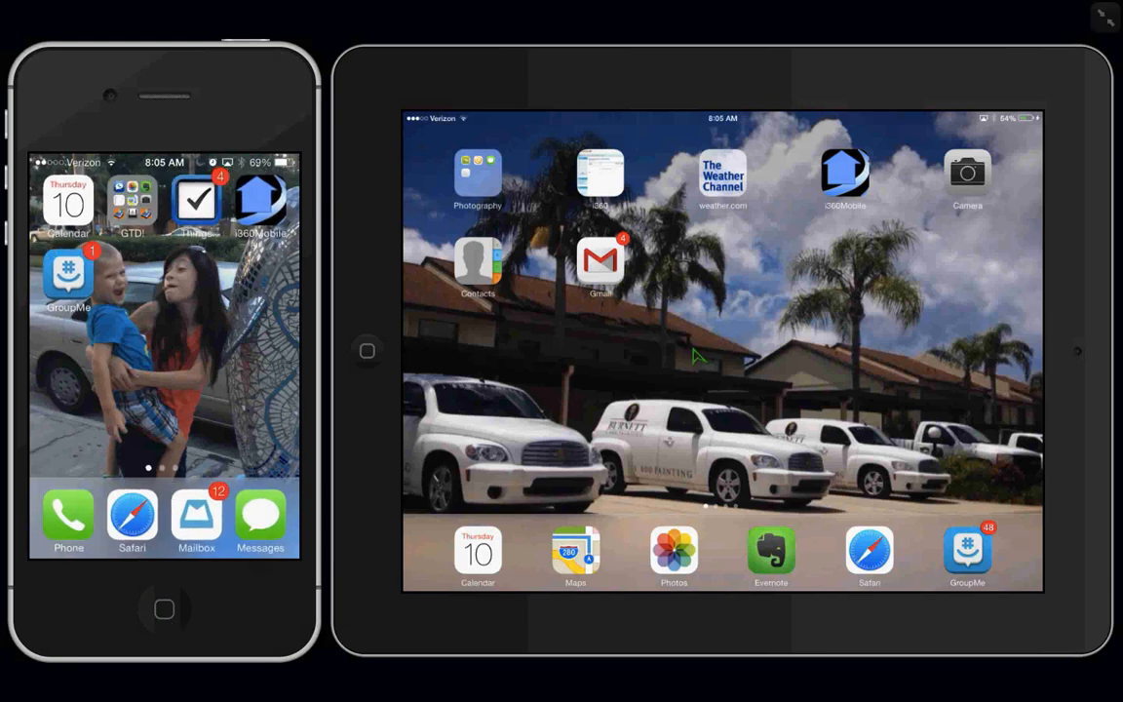
mouse_move(702, 380)
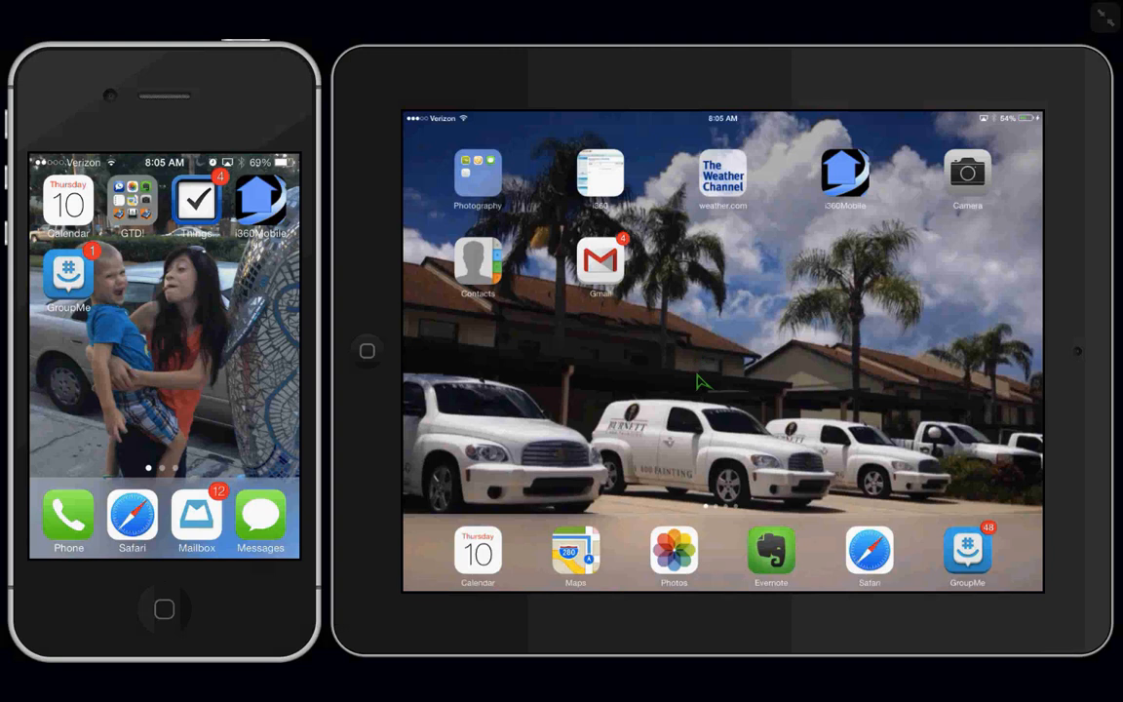
mouse_move(736, 512)
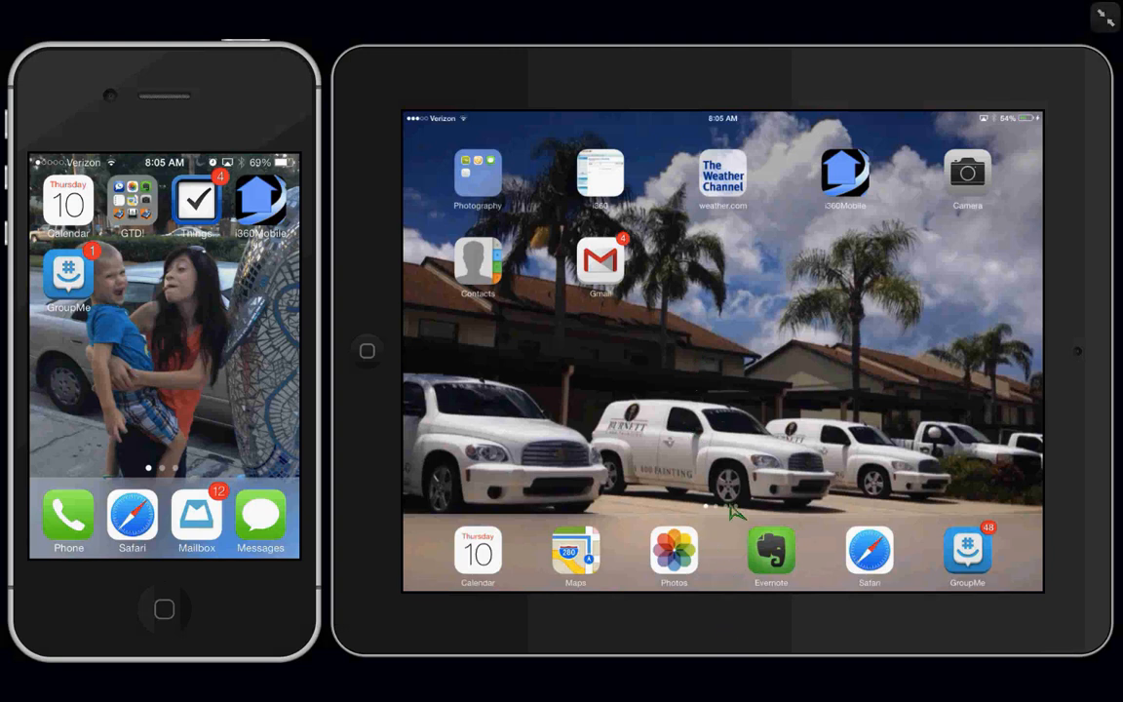
mouse_move(699, 487)
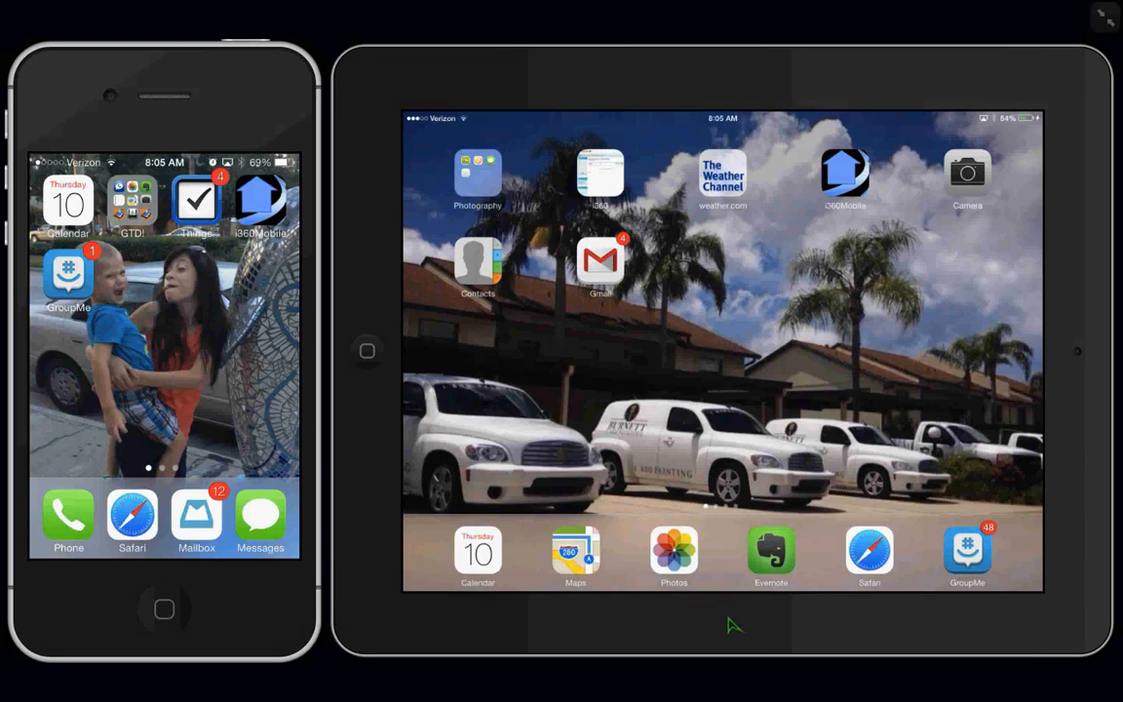
mouse_move(269, 478)
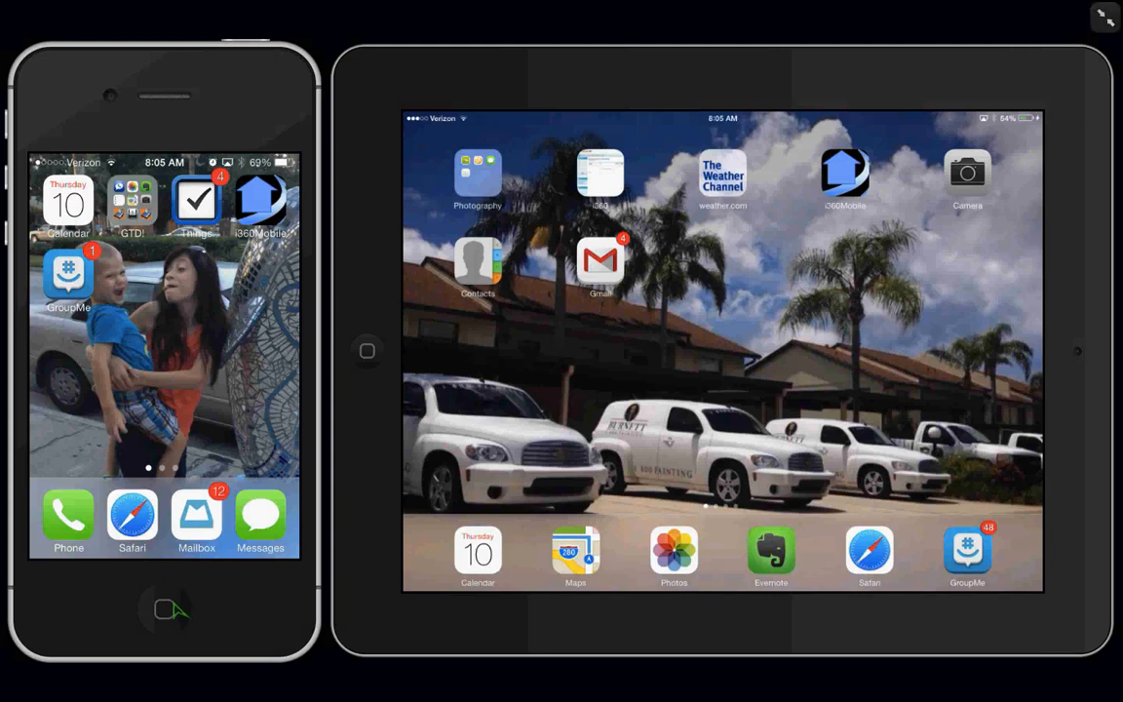
mouse_move(174, 338)
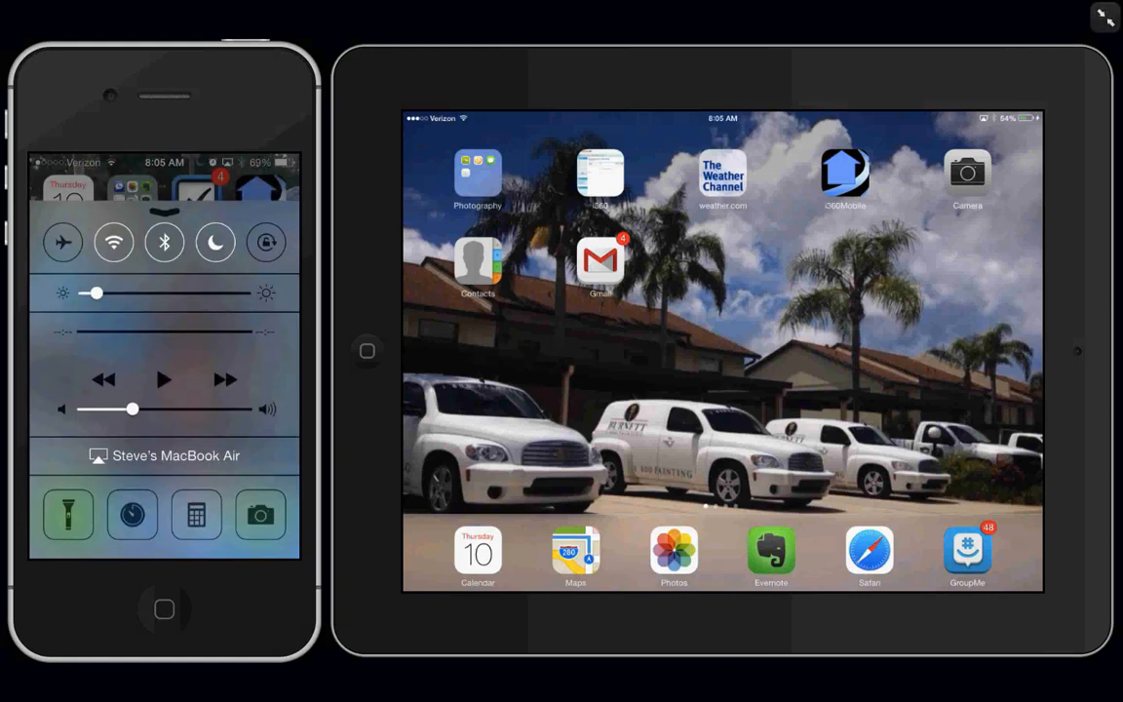
mouse_move(712, 658)
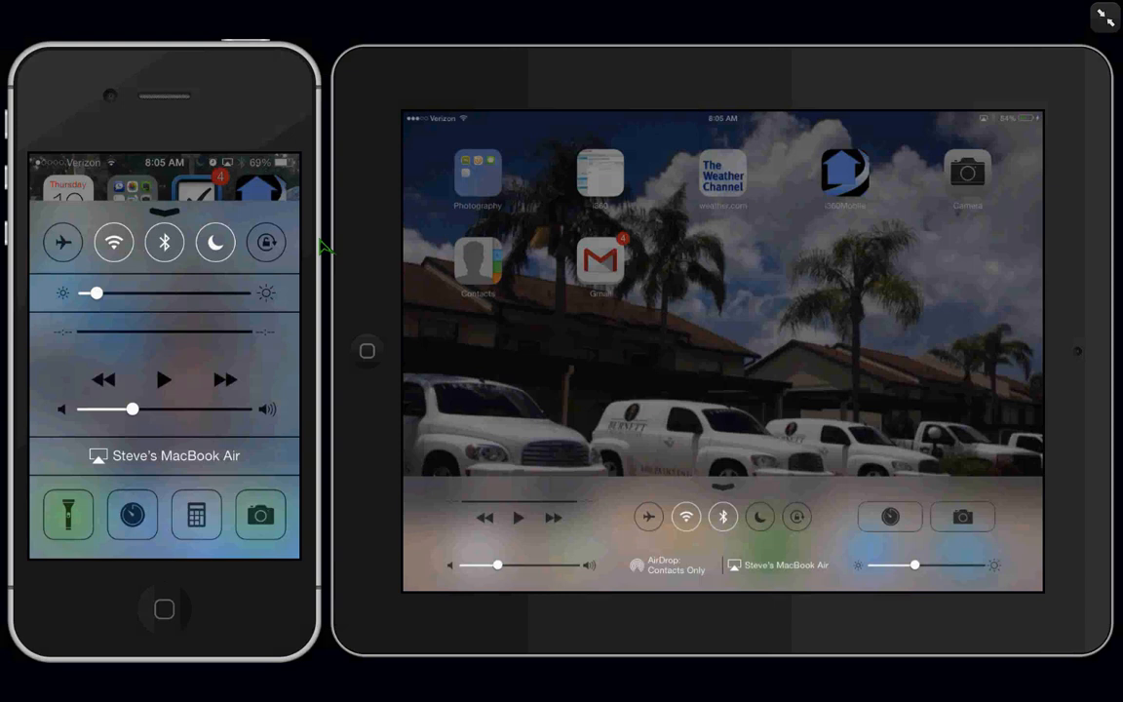
mouse_move(320, 251)
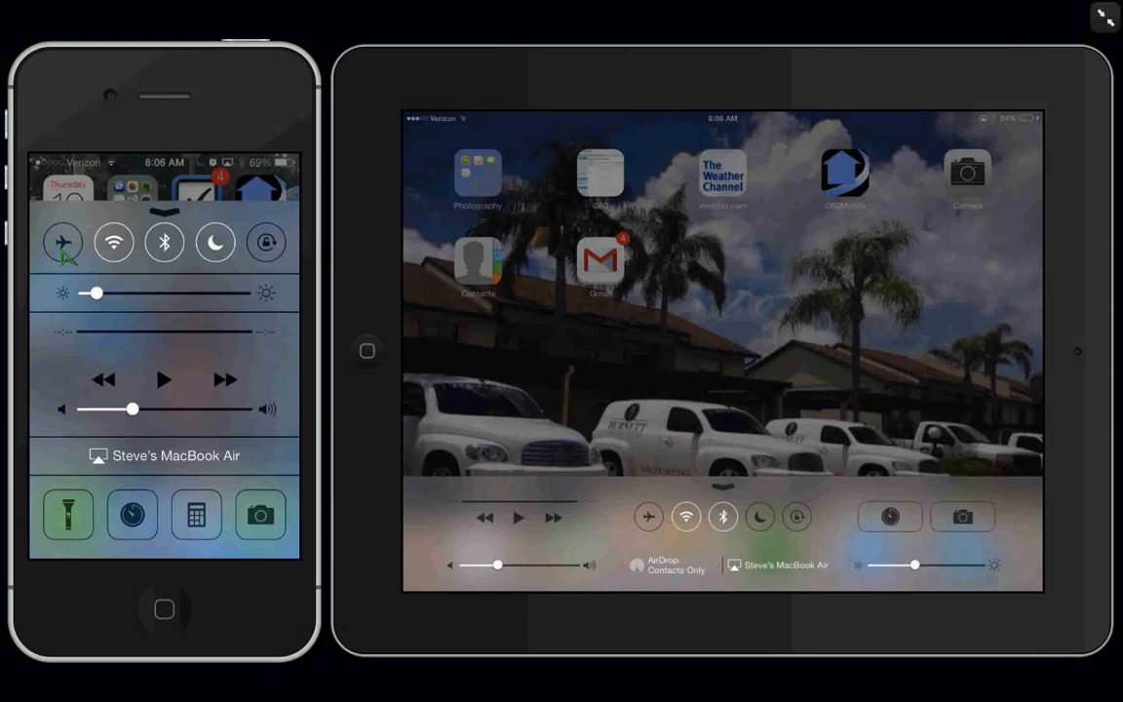
mouse_move(114, 251)
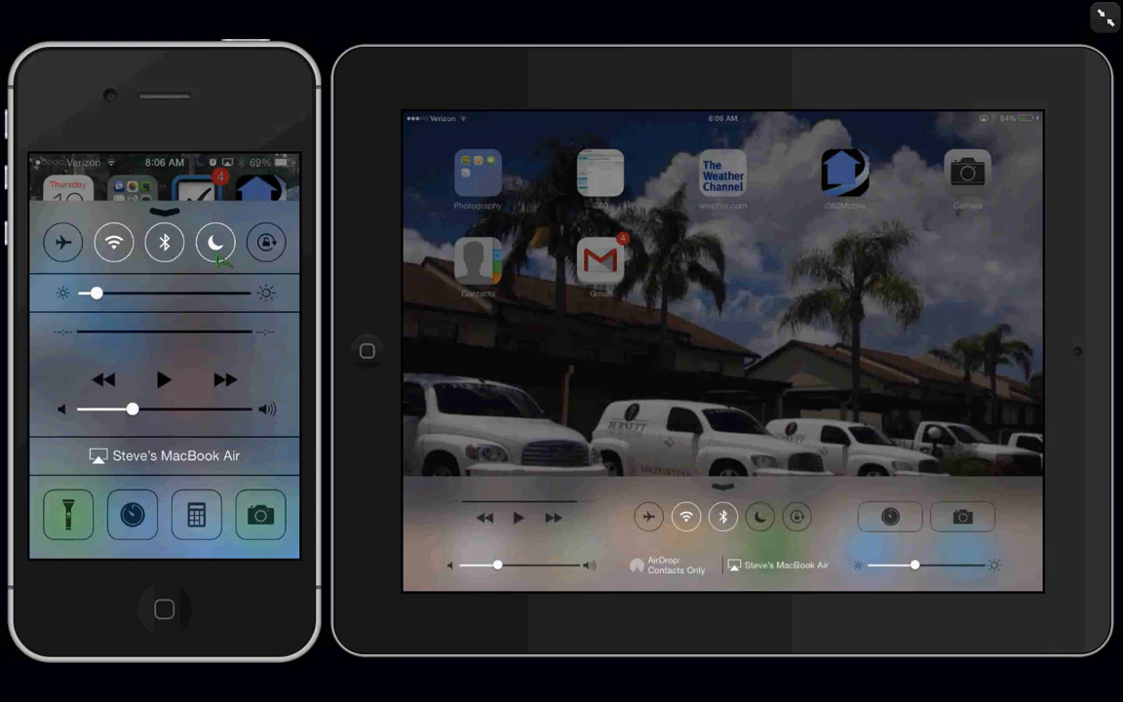
mouse_move(261, 302)
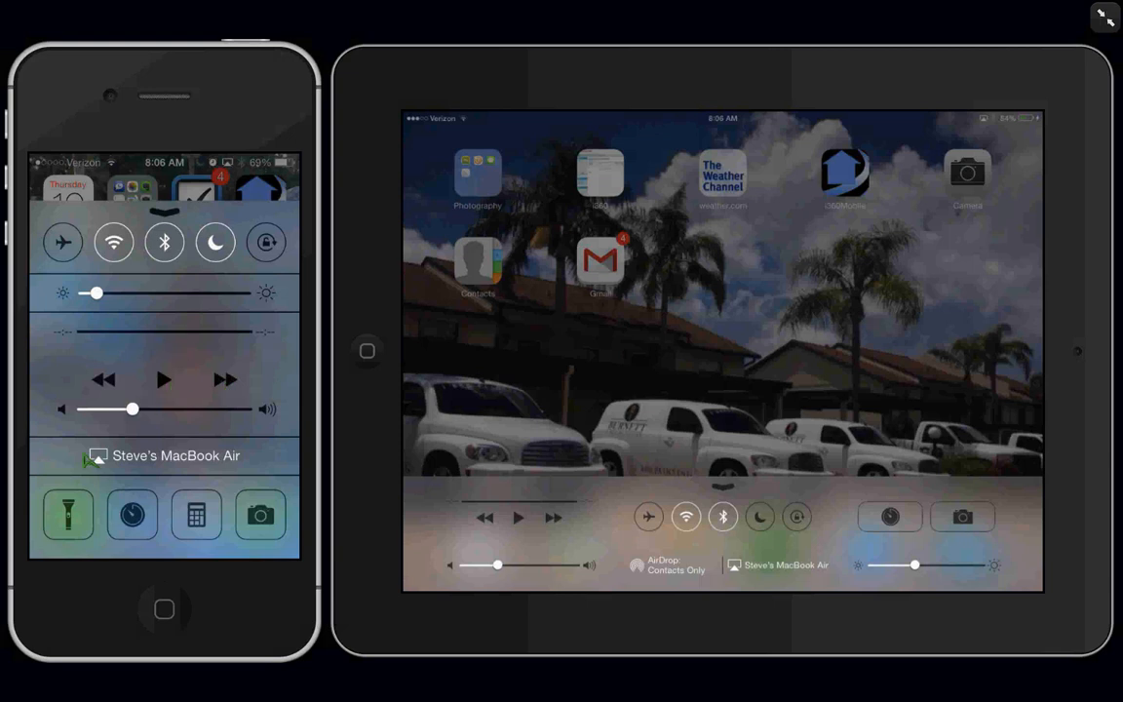
mouse_move(78, 531)
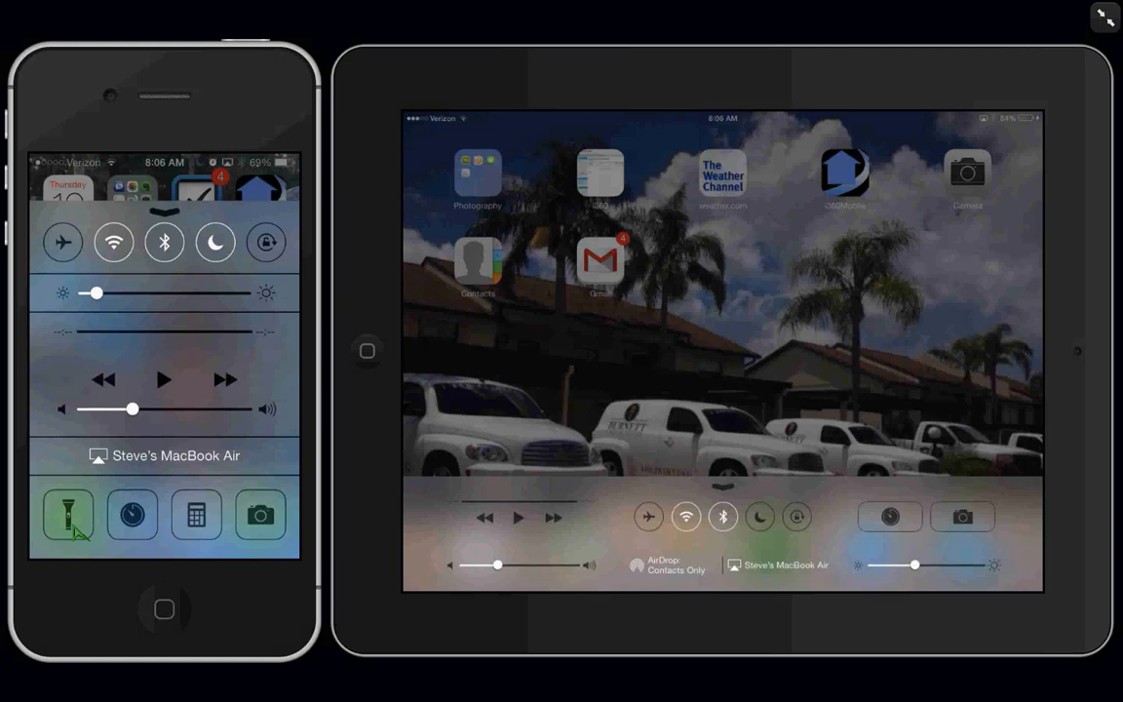
mouse_move(82, 527)
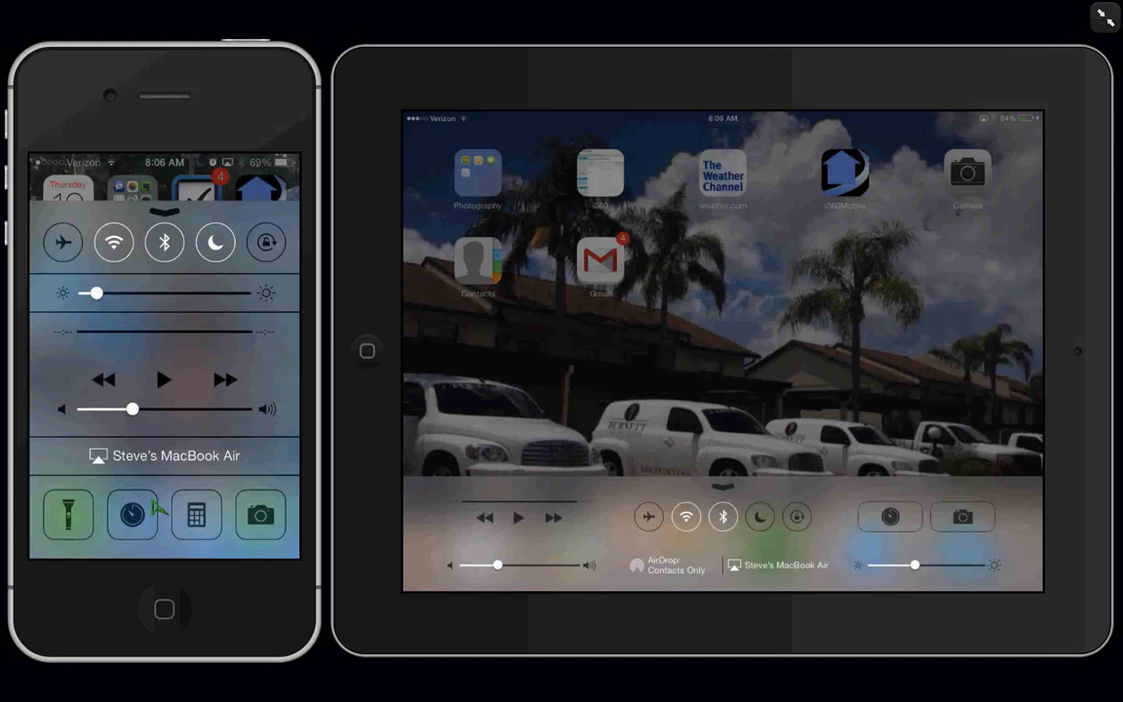
mouse_move(676, 523)
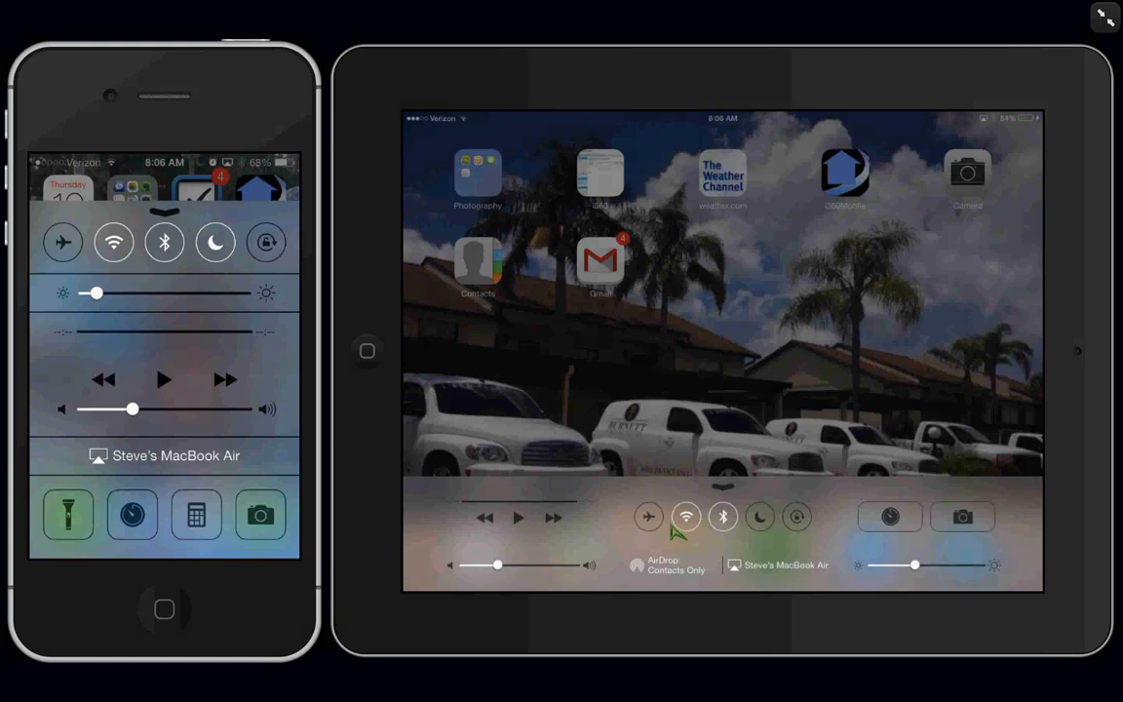
mouse_move(729, 531)
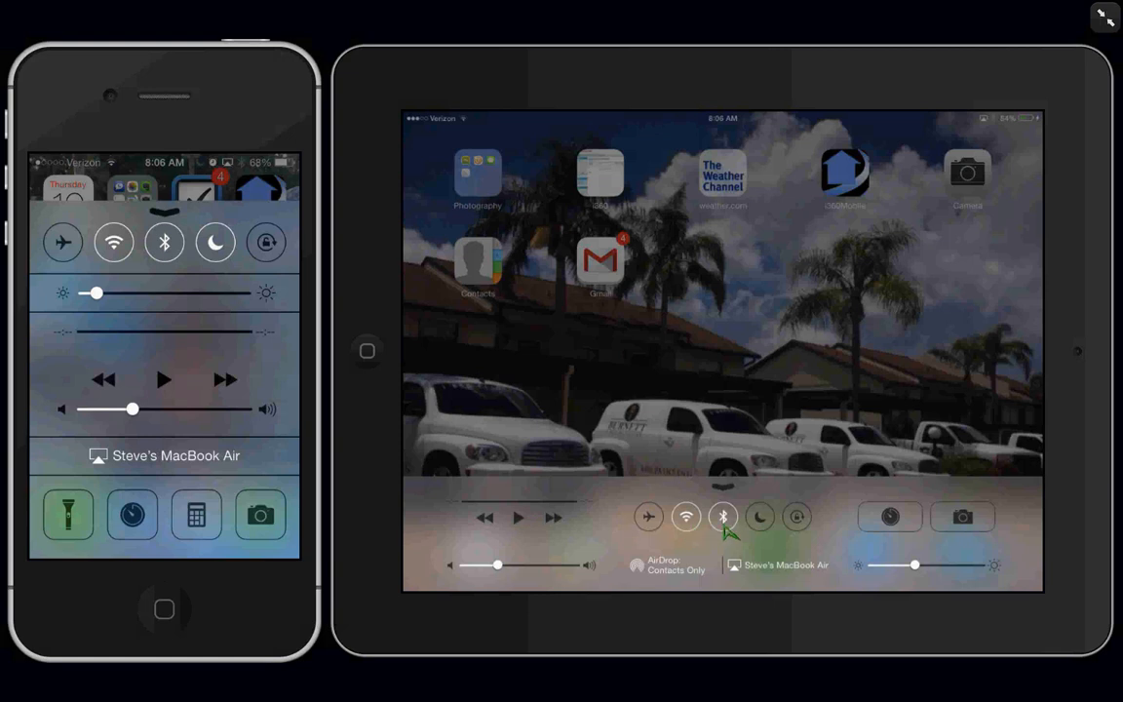
mouse_move(775, 534)
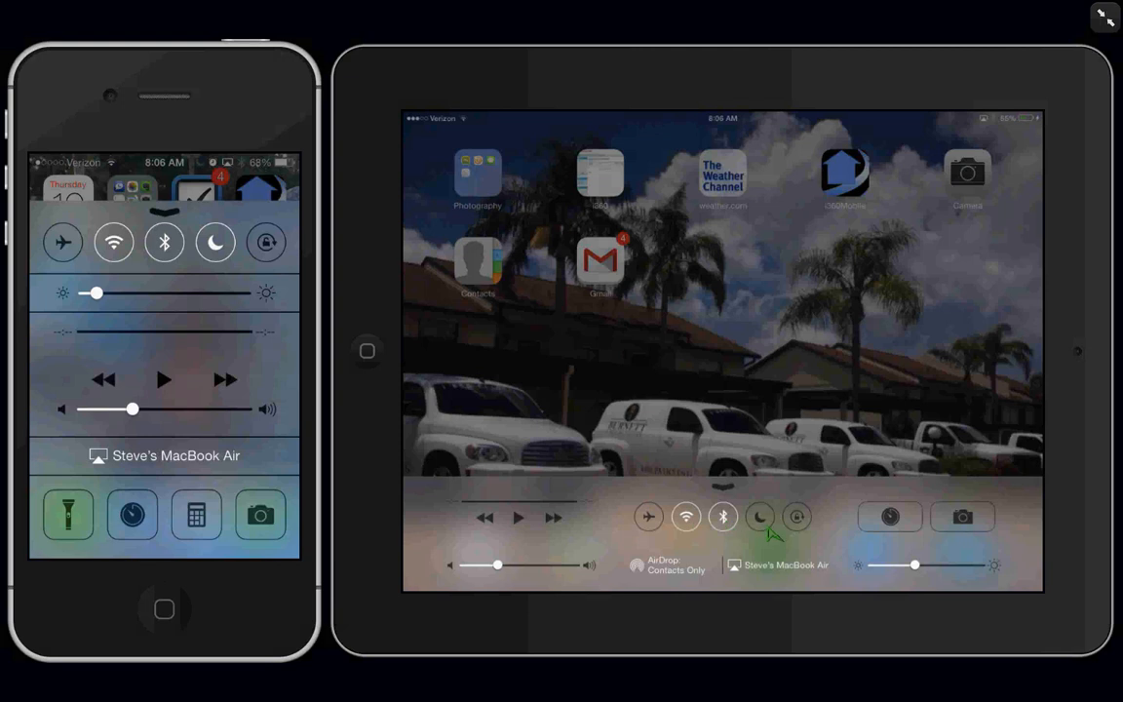
mouse_move(811, 532)
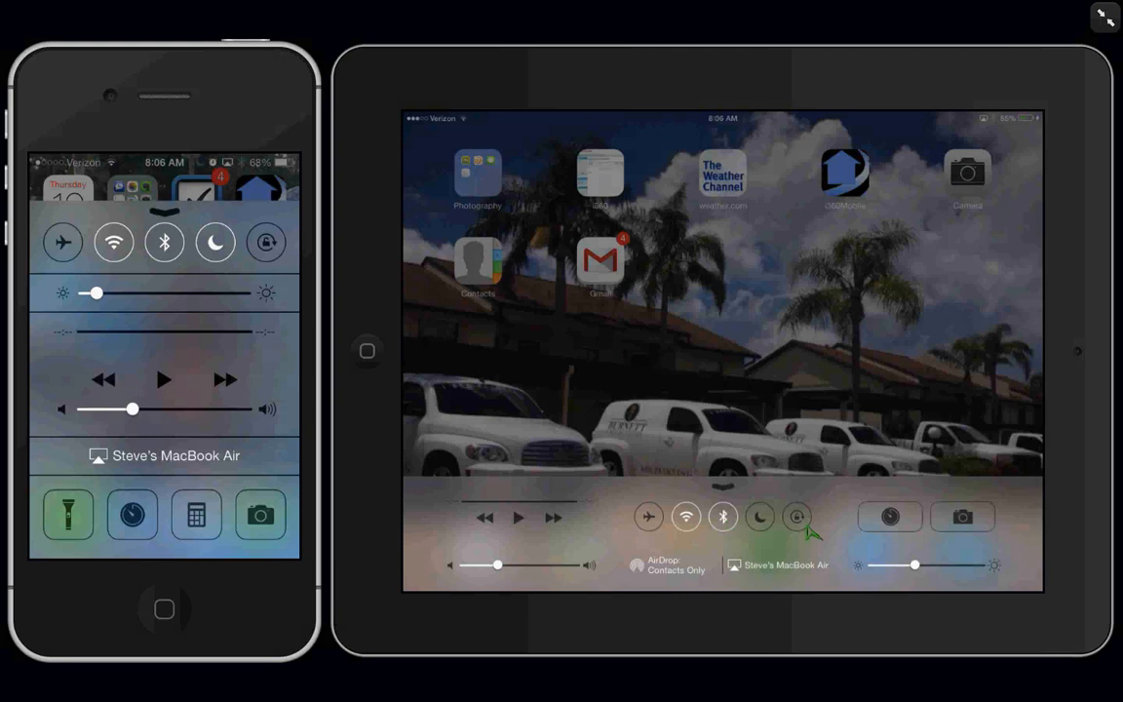
mouse_move(989, 532)
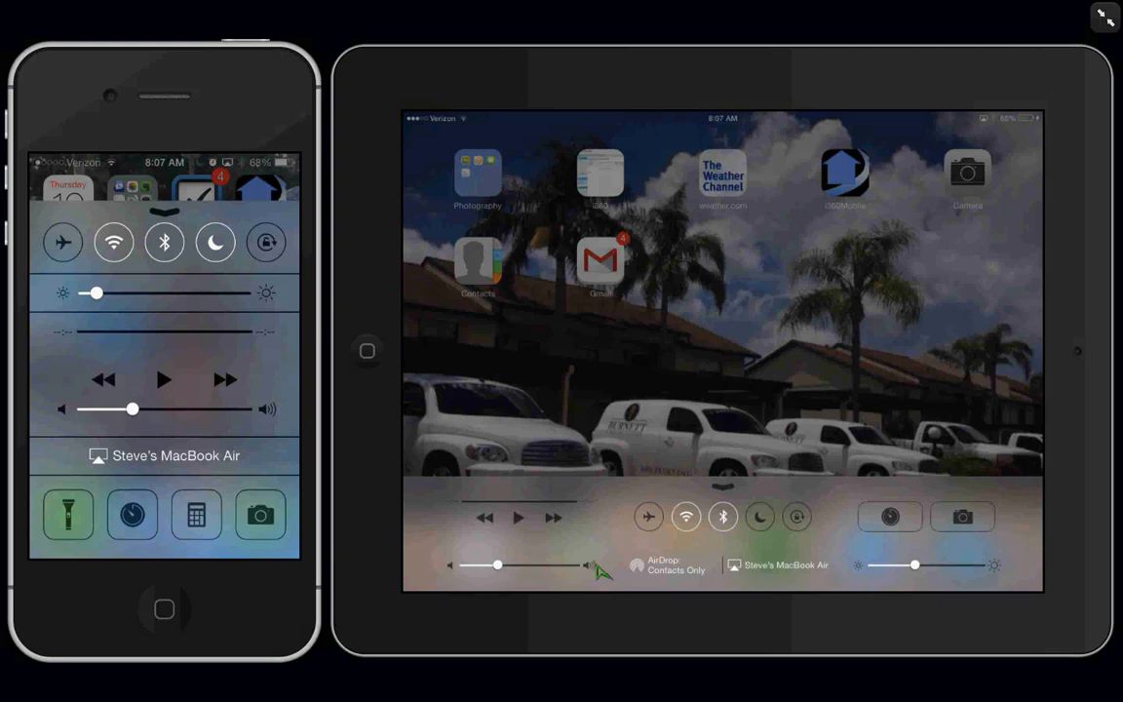
mouse_move(583, 571)
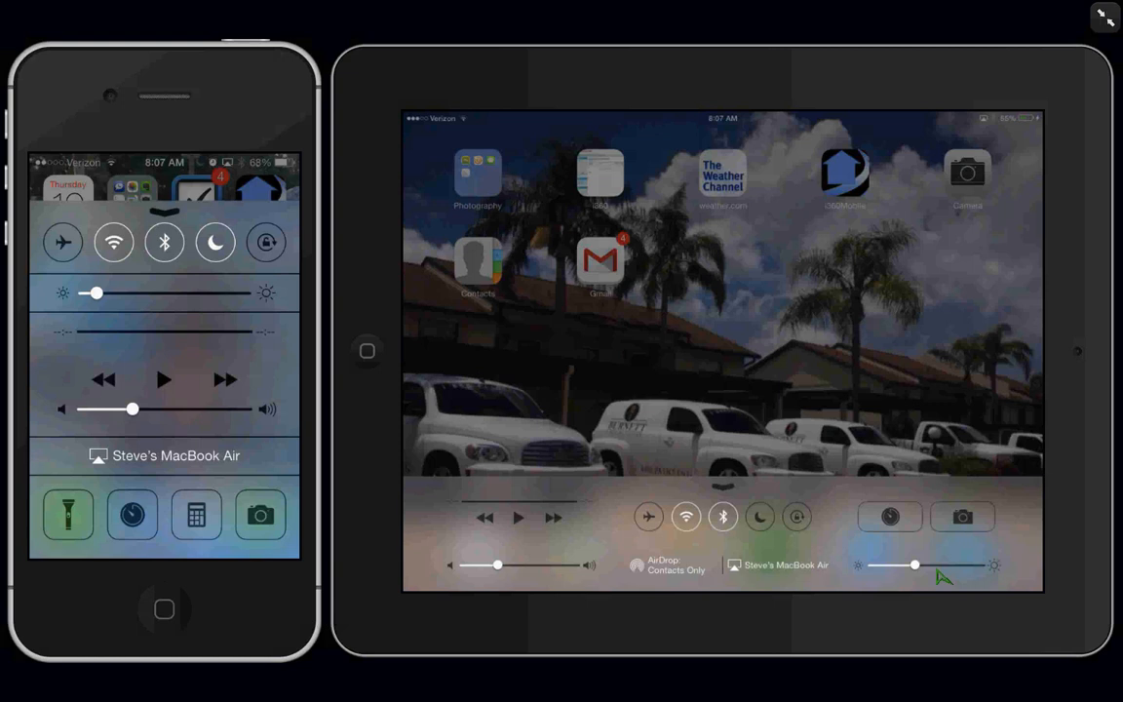
mouse_move(733, 495)
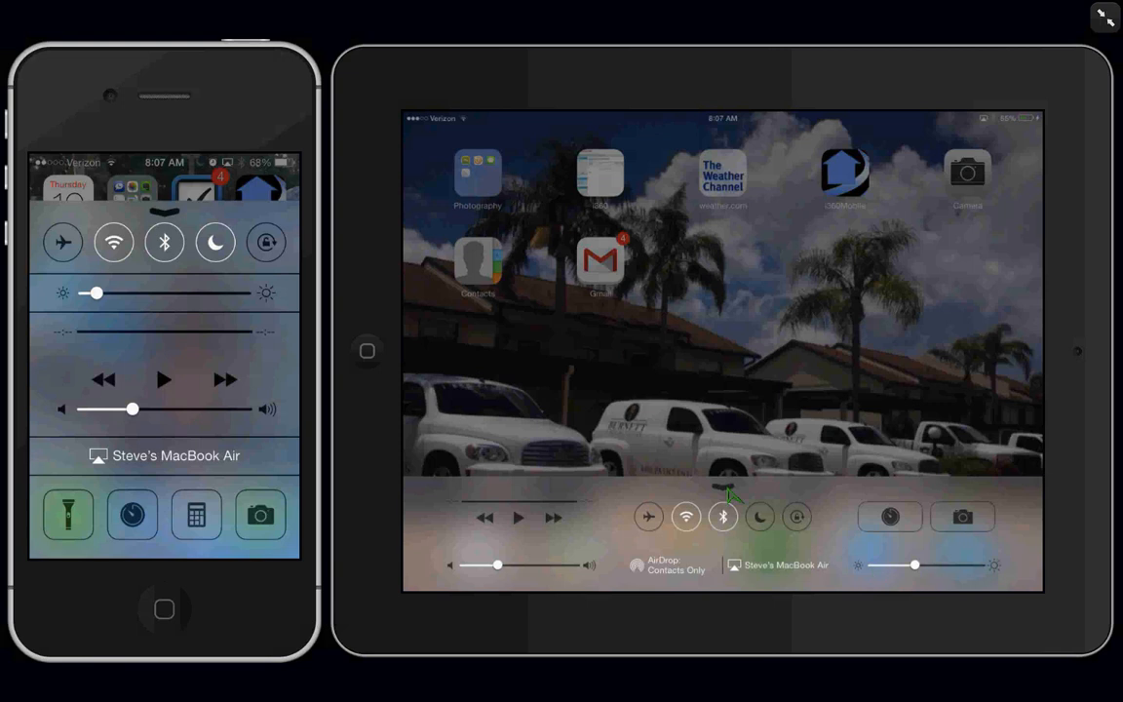
mouse_move(668, 529)
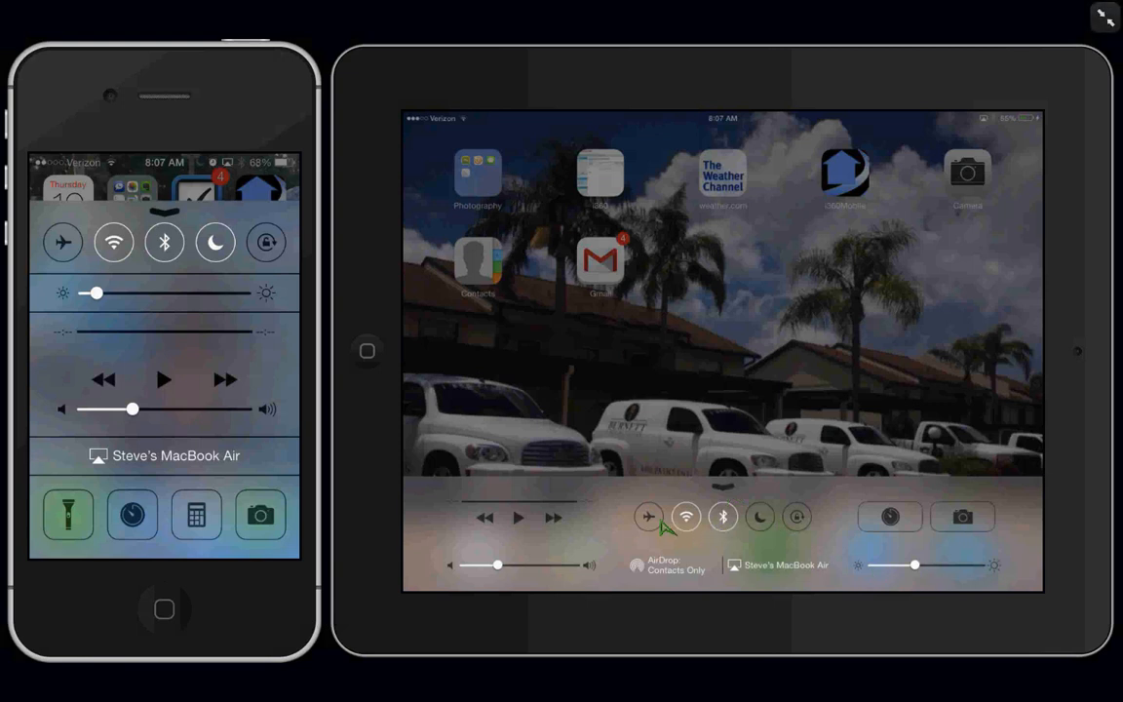
mouse_move(797, 516)
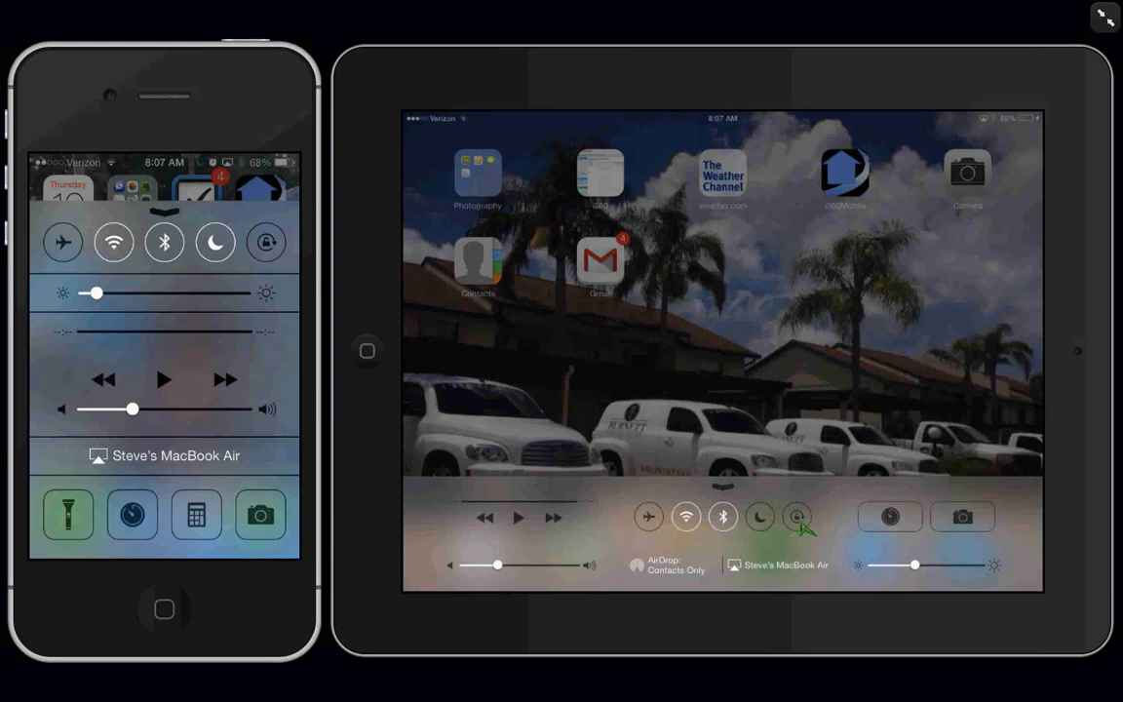
mouse_move(811, 300)
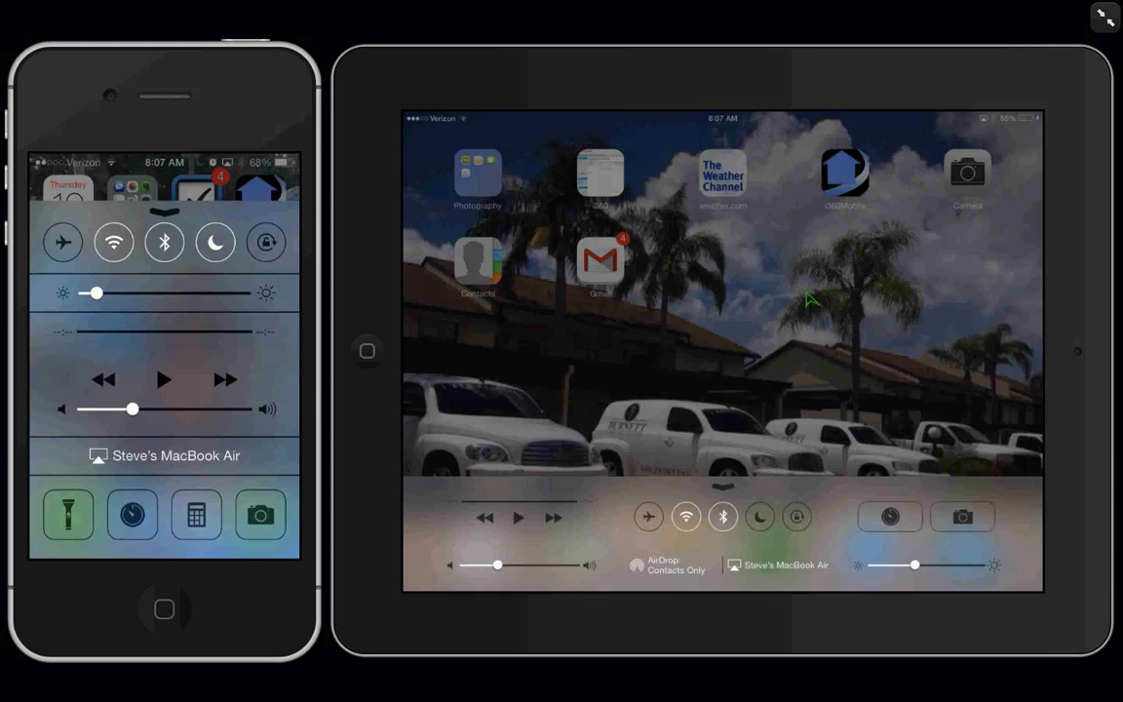
mouse_move(734, 353)
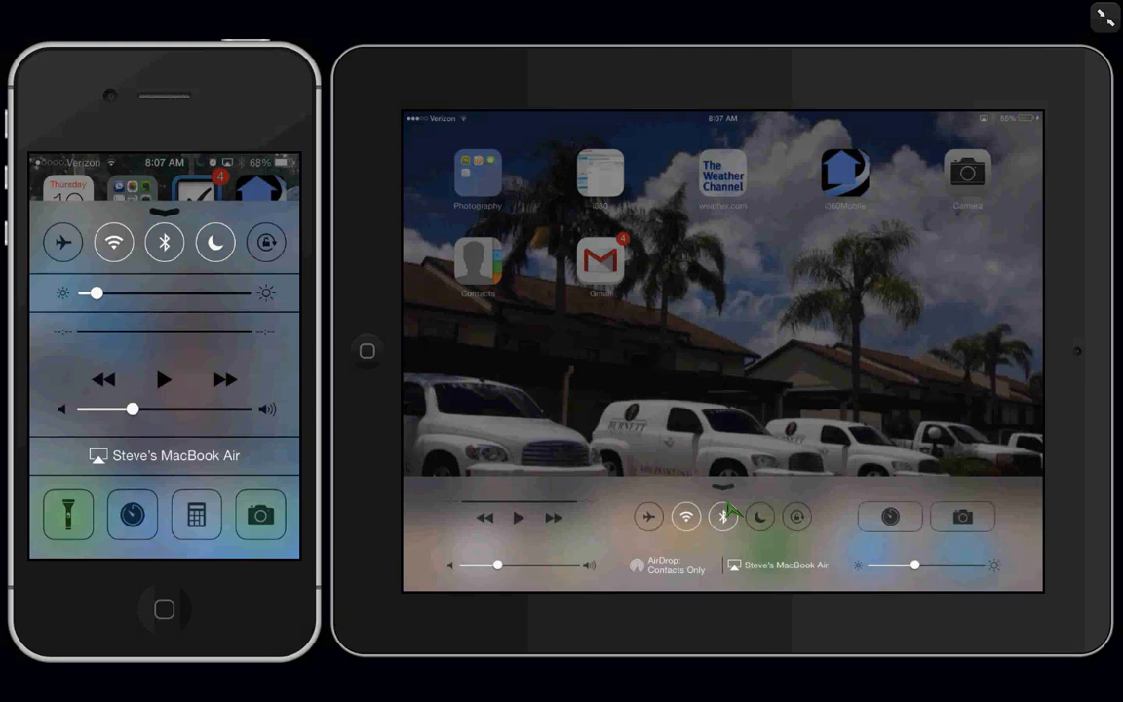
mouse_move(732, 553)
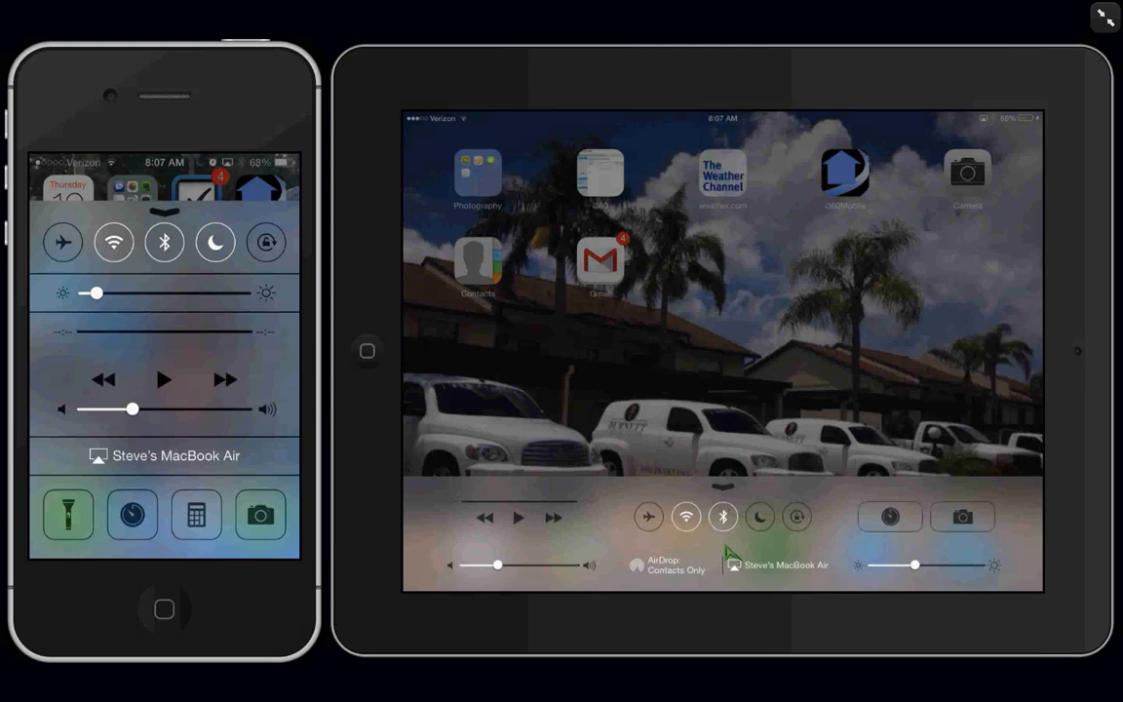
mouse_move(732, 625)
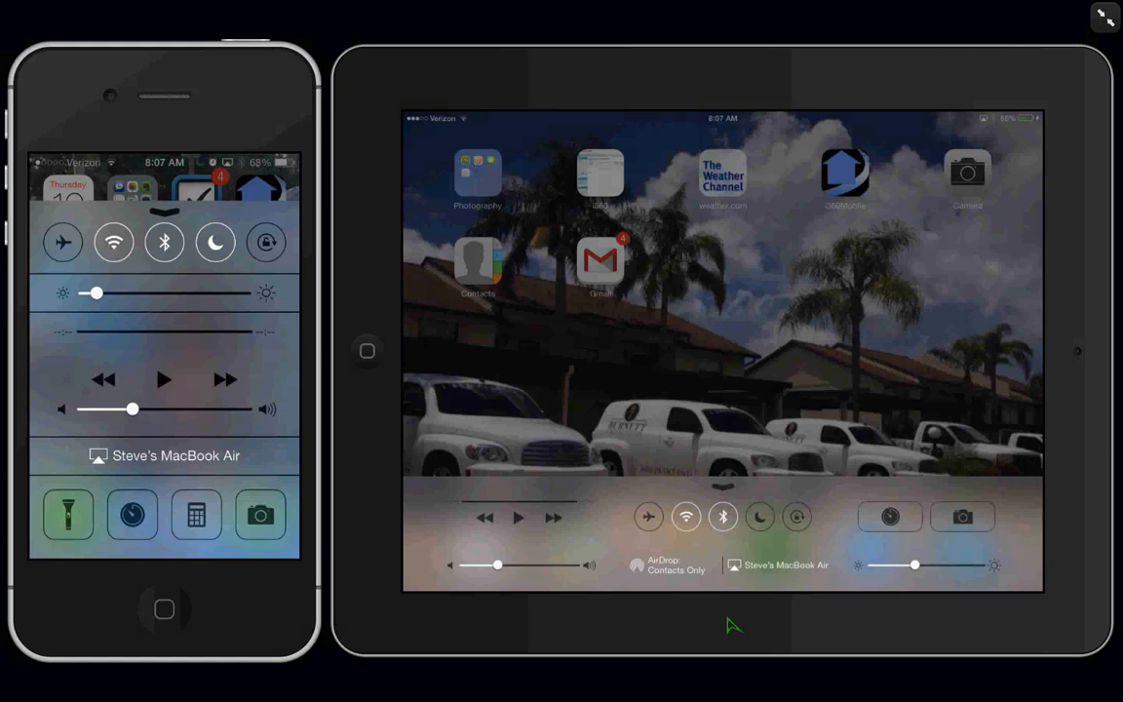
mouse_move(734, 622)
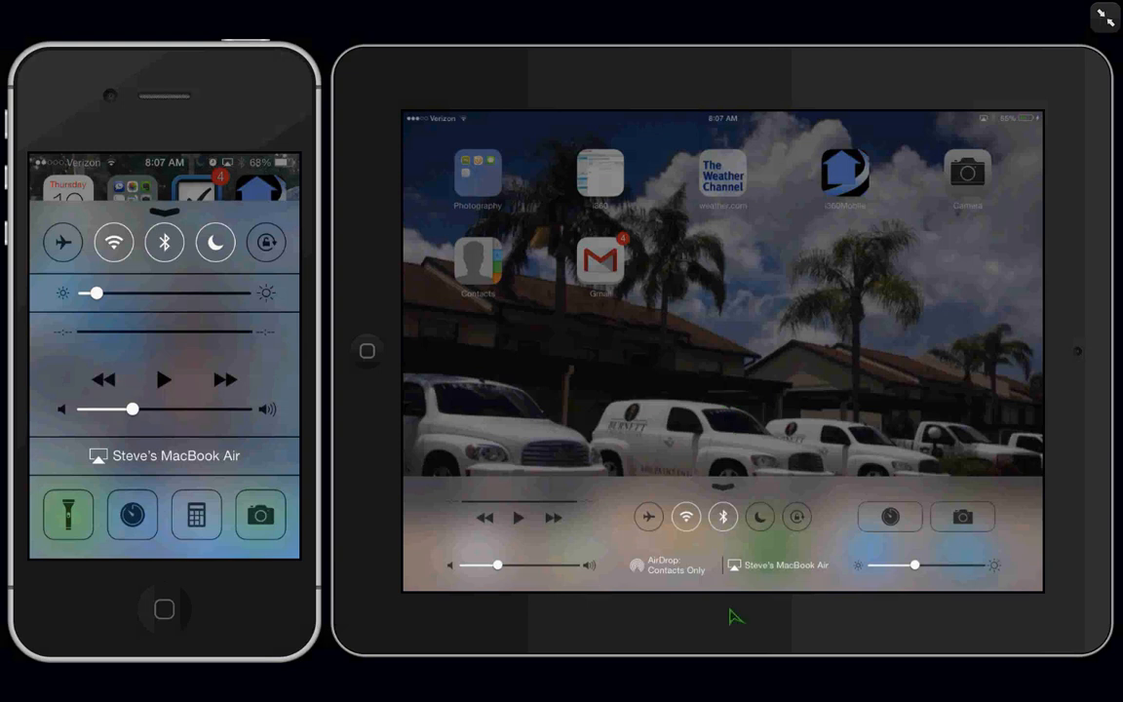
mouse_move(733, 604)
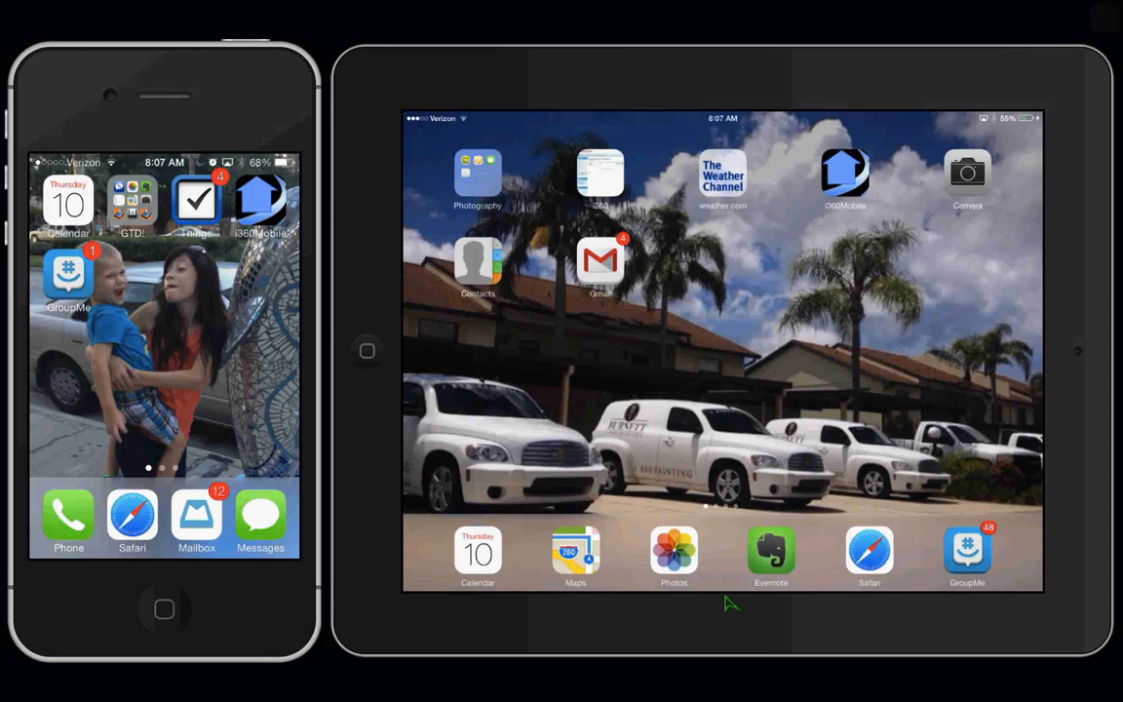
mouse_move(683, 305)
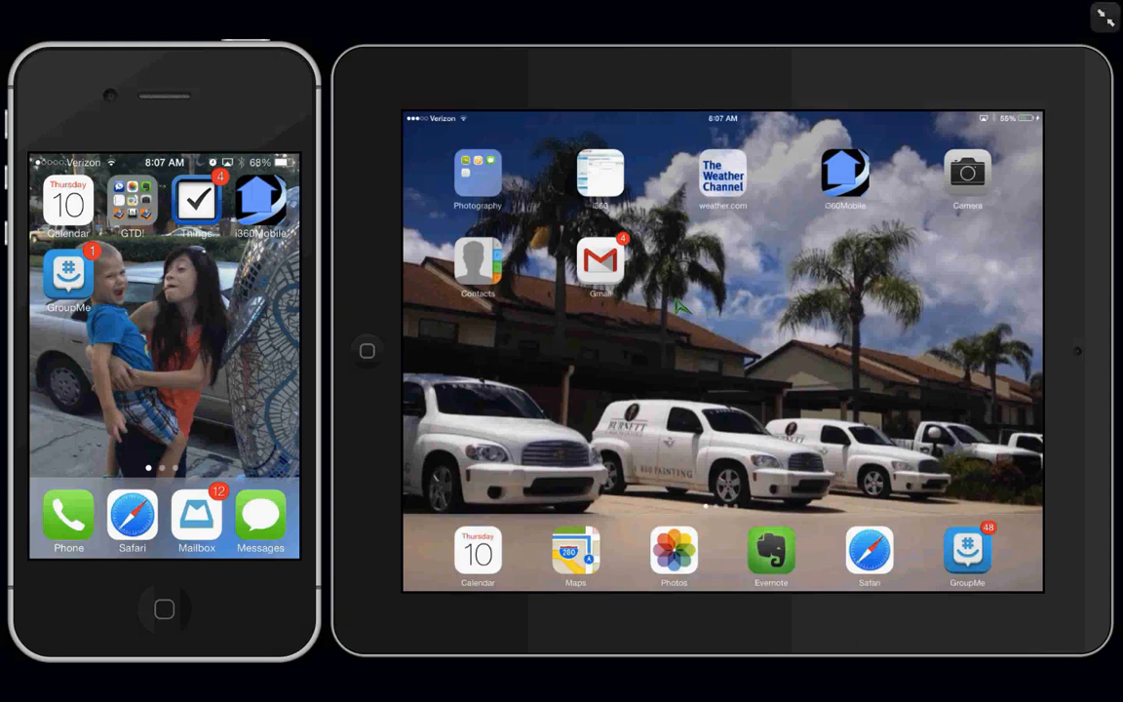
mouse_move(666, 344)
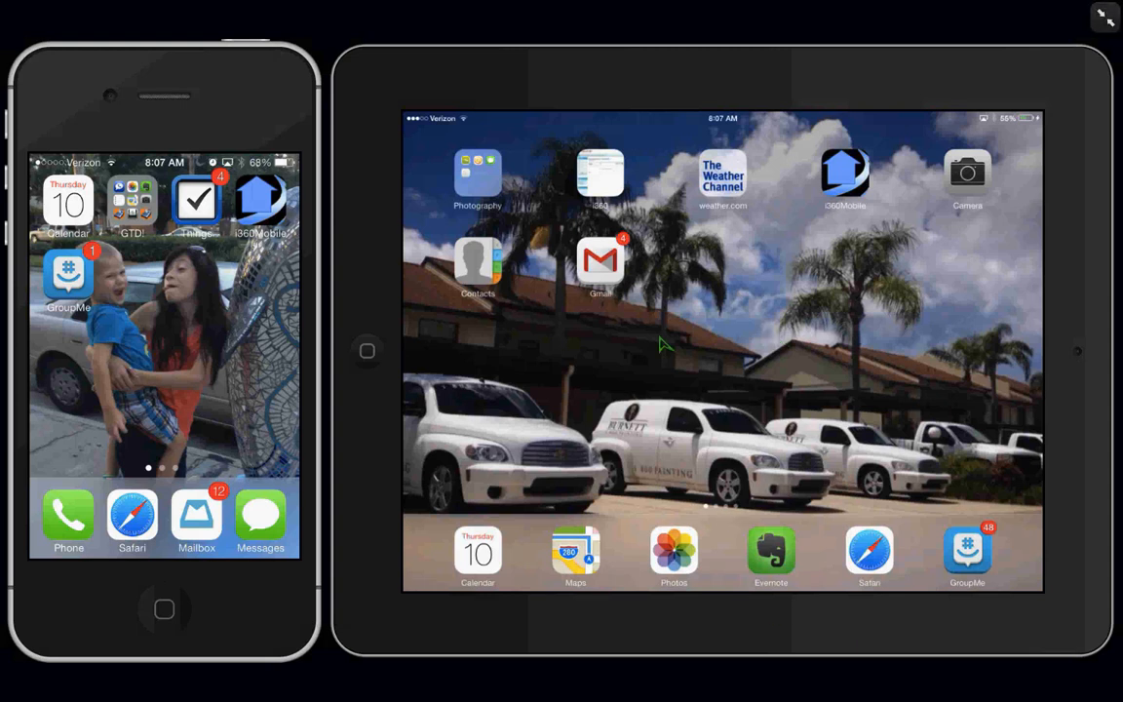
mouse_move(646, 400)
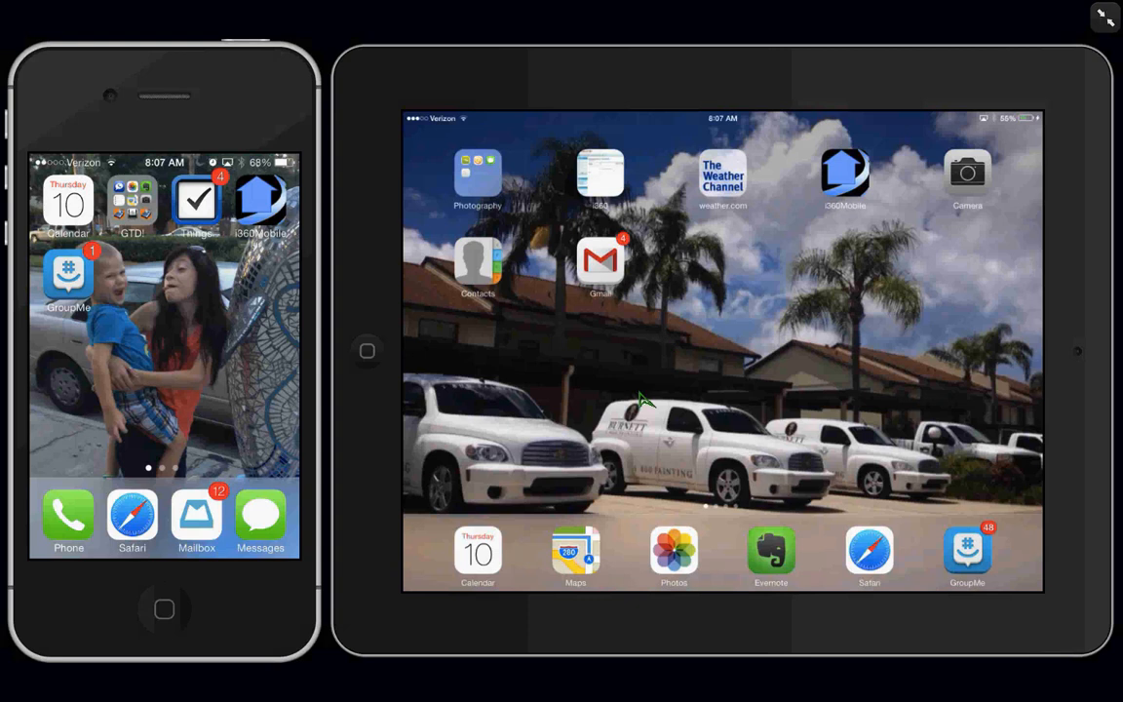
mouse_move(548, 268)
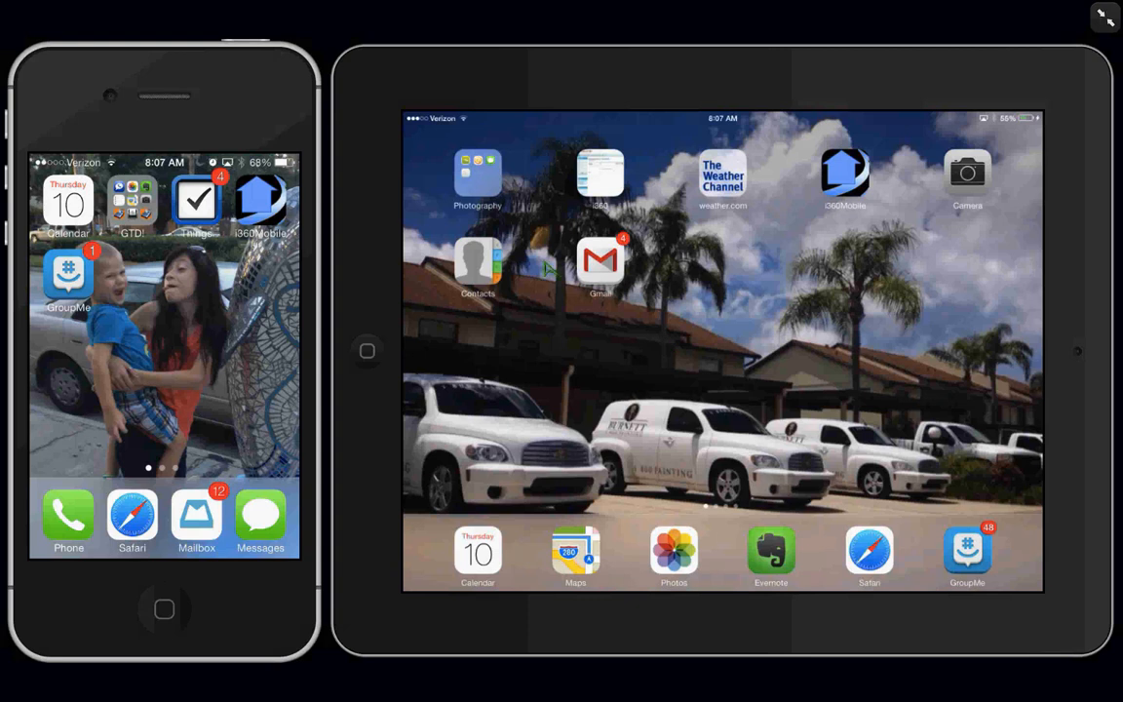
mouse_move(725, 413)
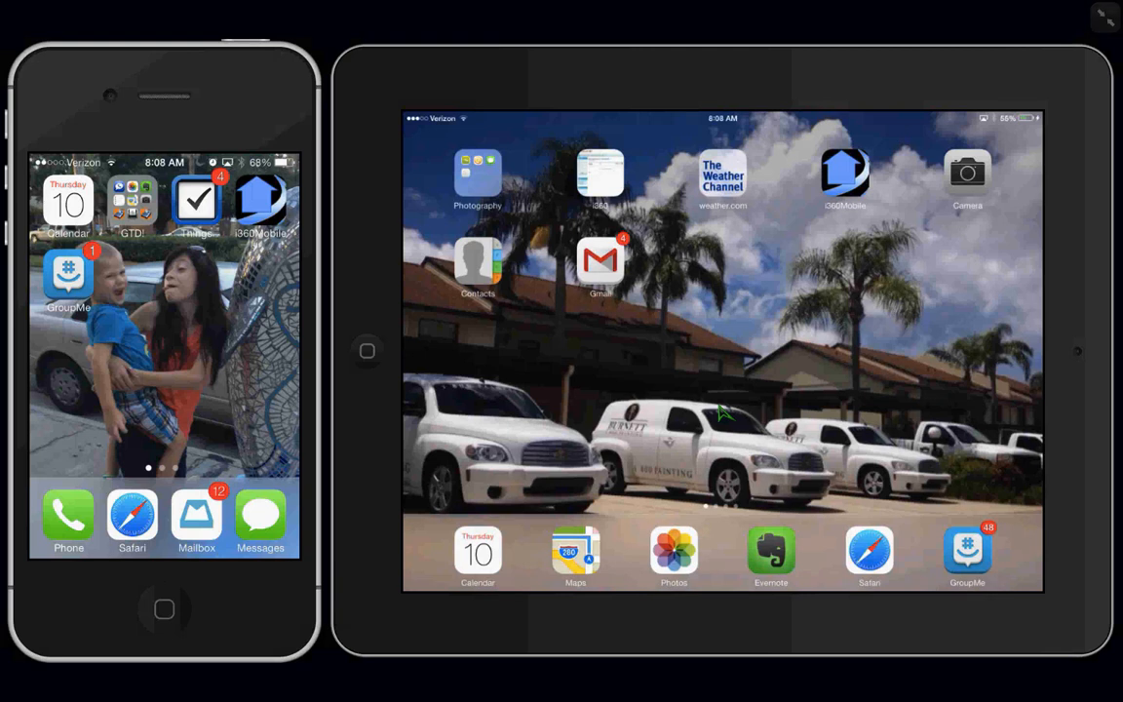
mouse_move(725, 635)
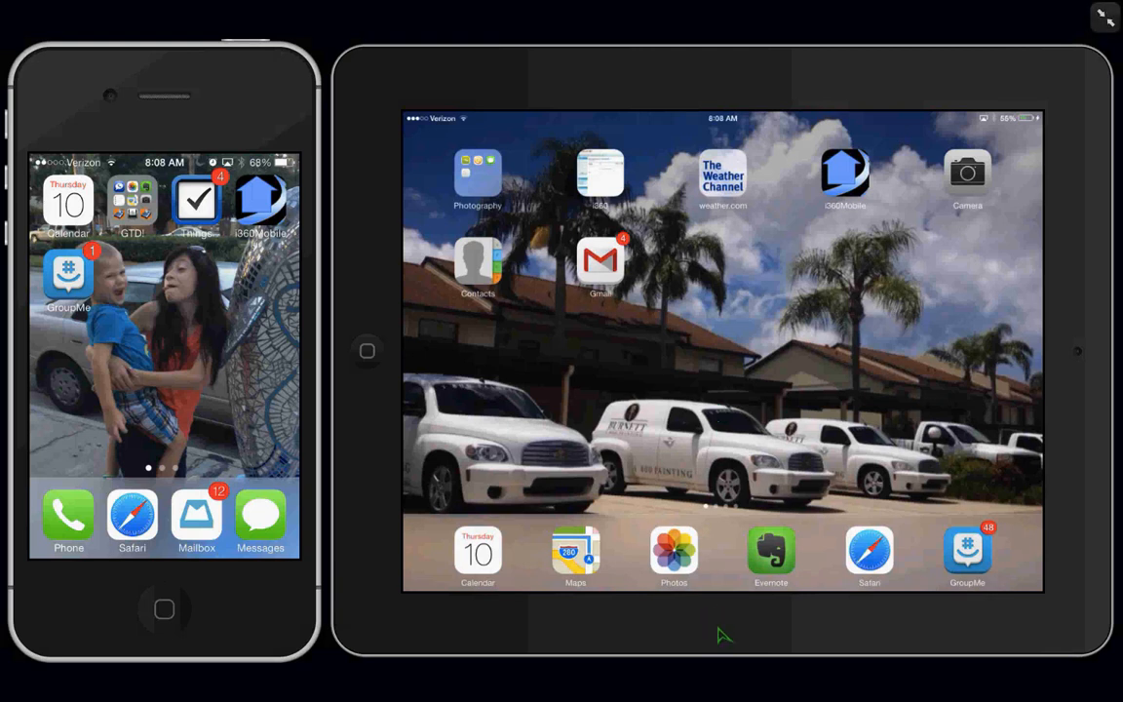
mouse_move(722, 533)
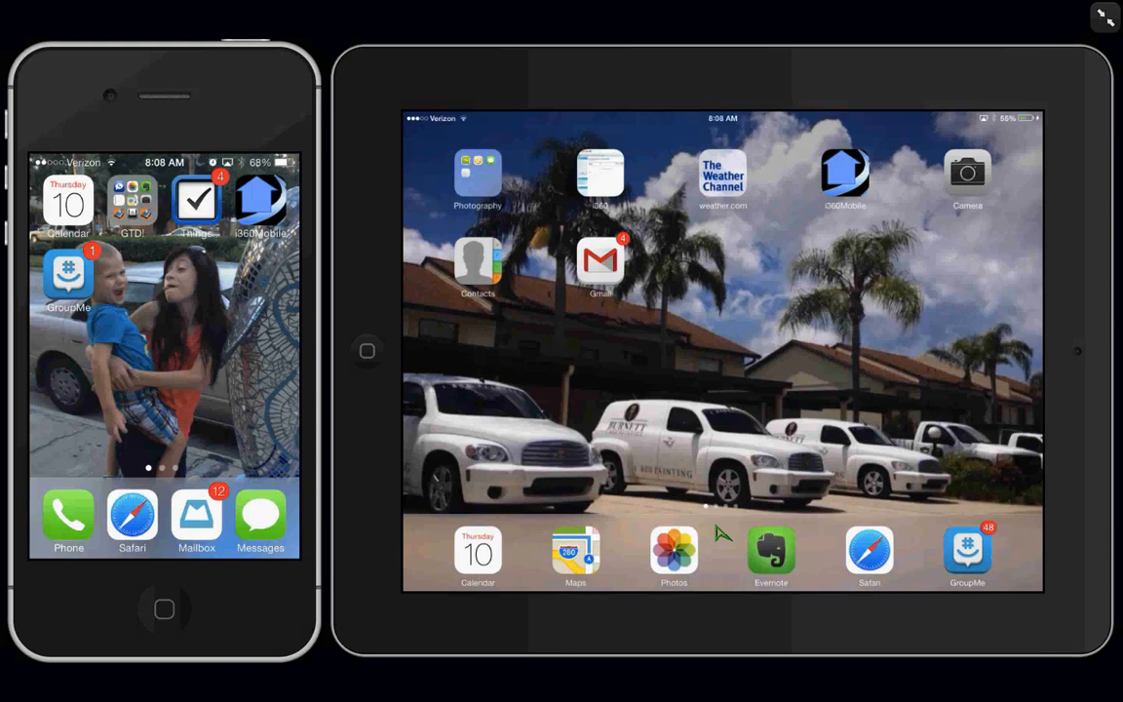